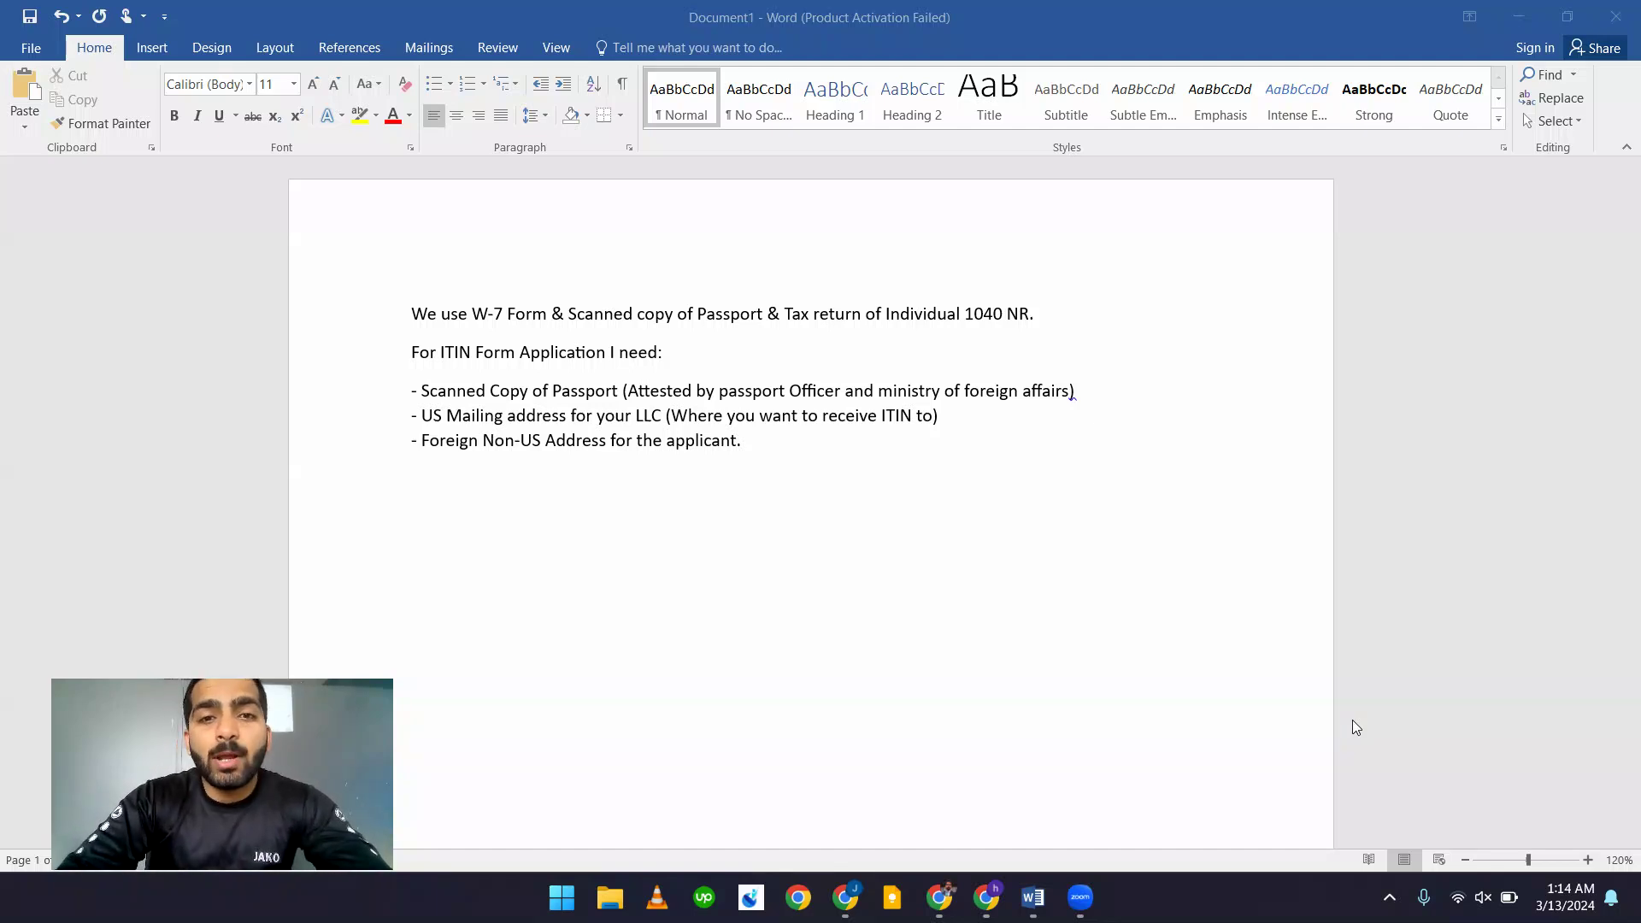
- Switch from the Word ITIN notes to the Google Chrome window with Alt+Tab
key(alt+tab)
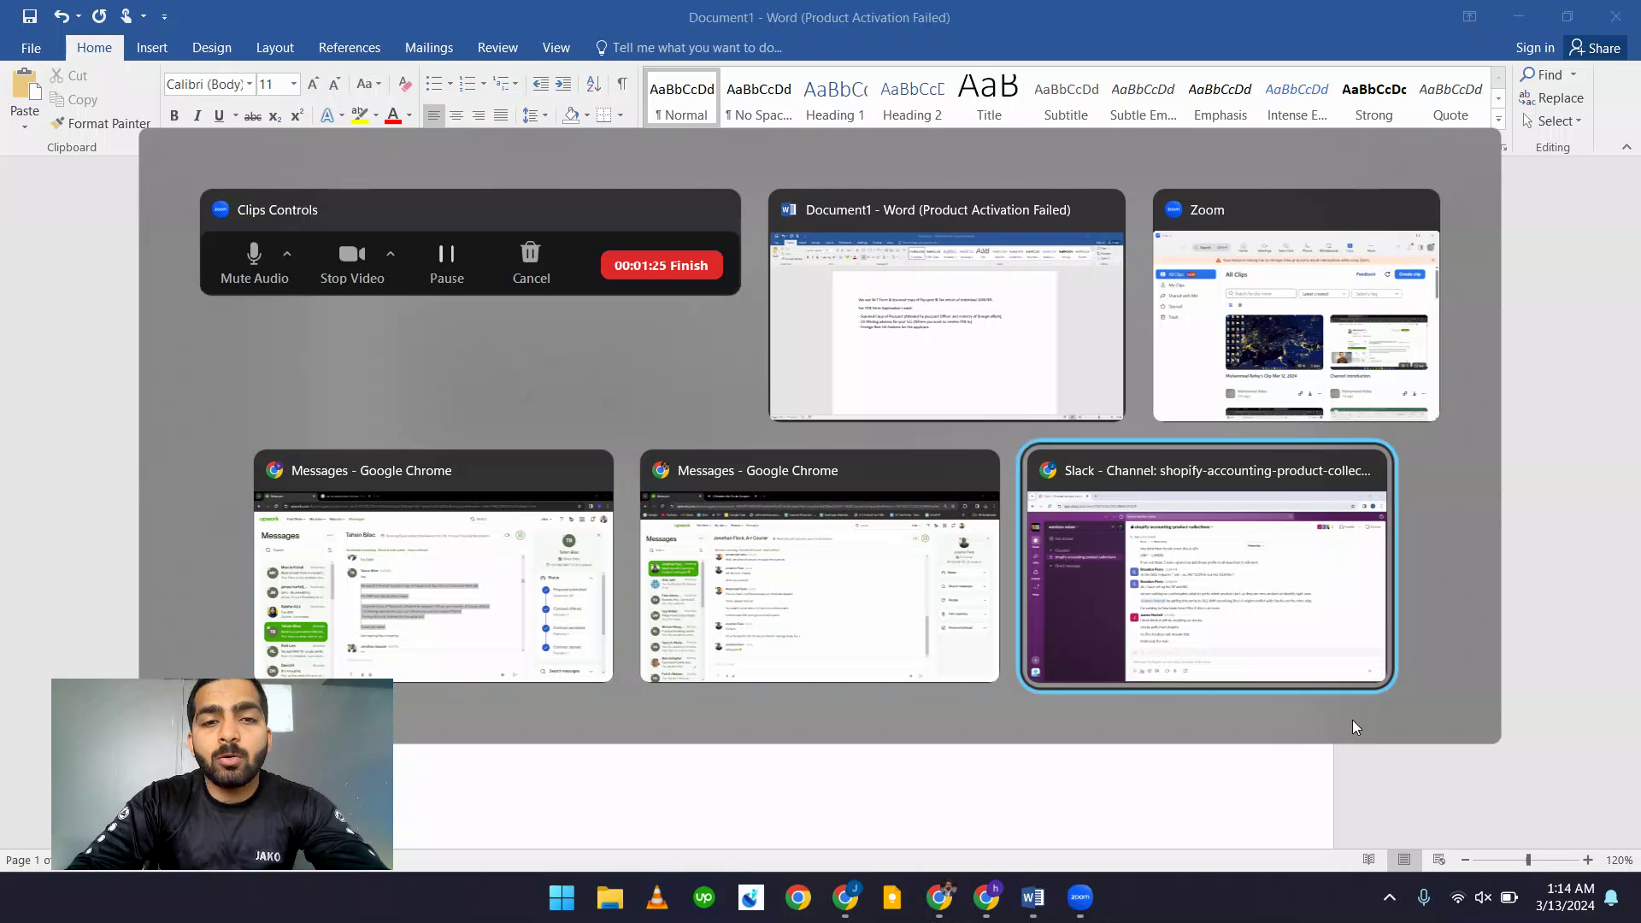
mouse_move(787, 606)
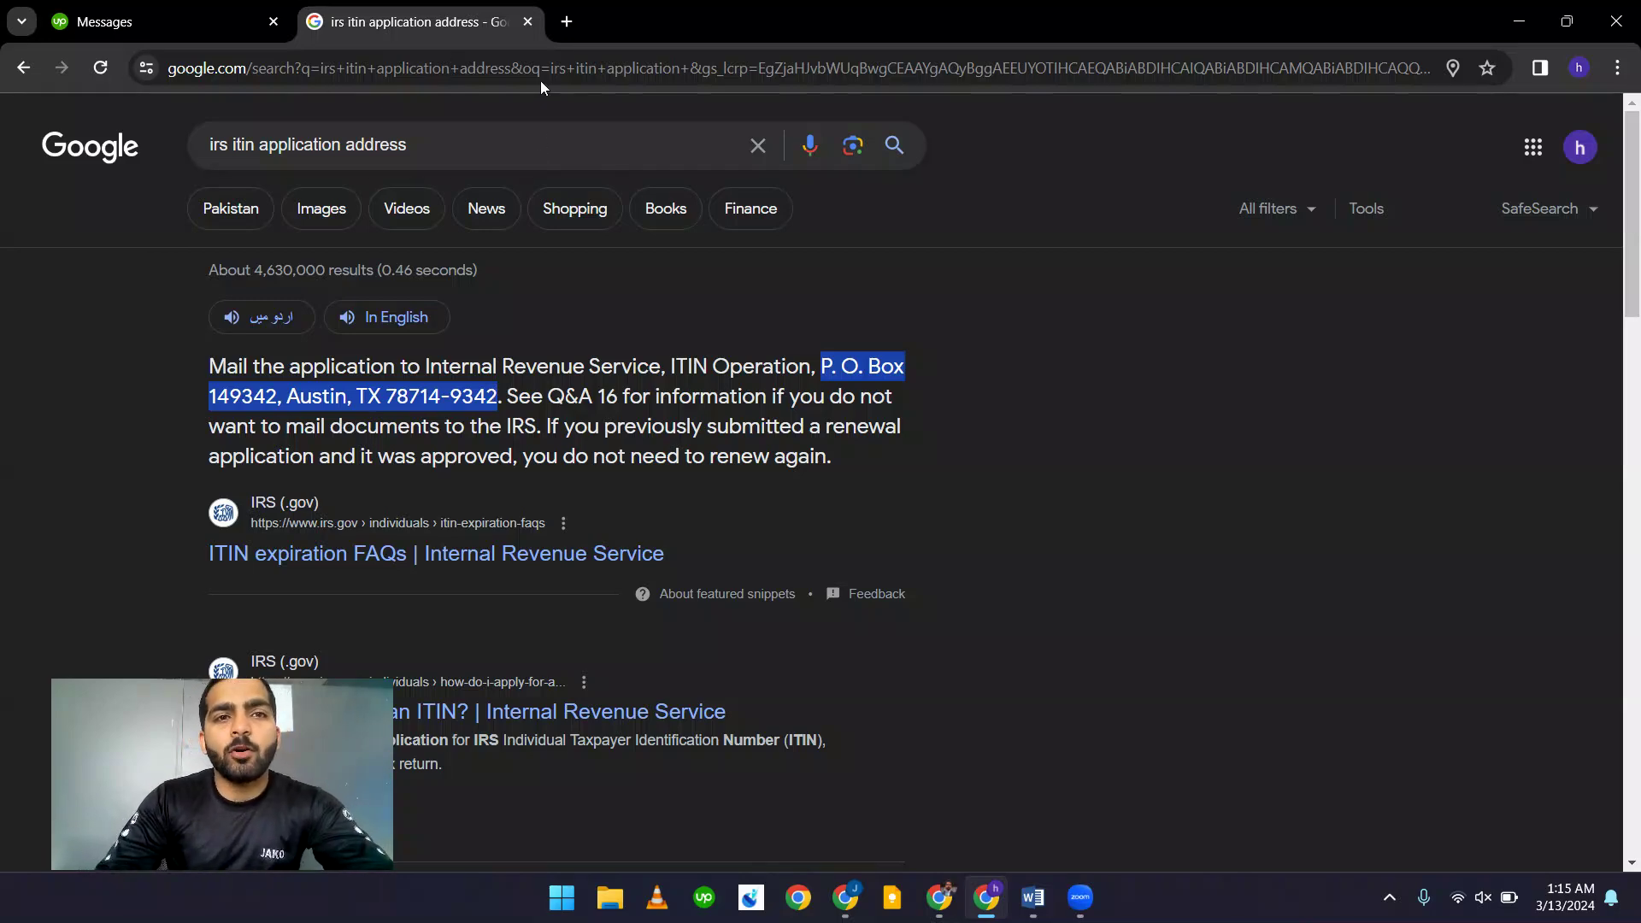
- Search Google for 'w7 form' and open the irs.gov Form W-7 (Rev. August 2019) PDF
text(w7 form)
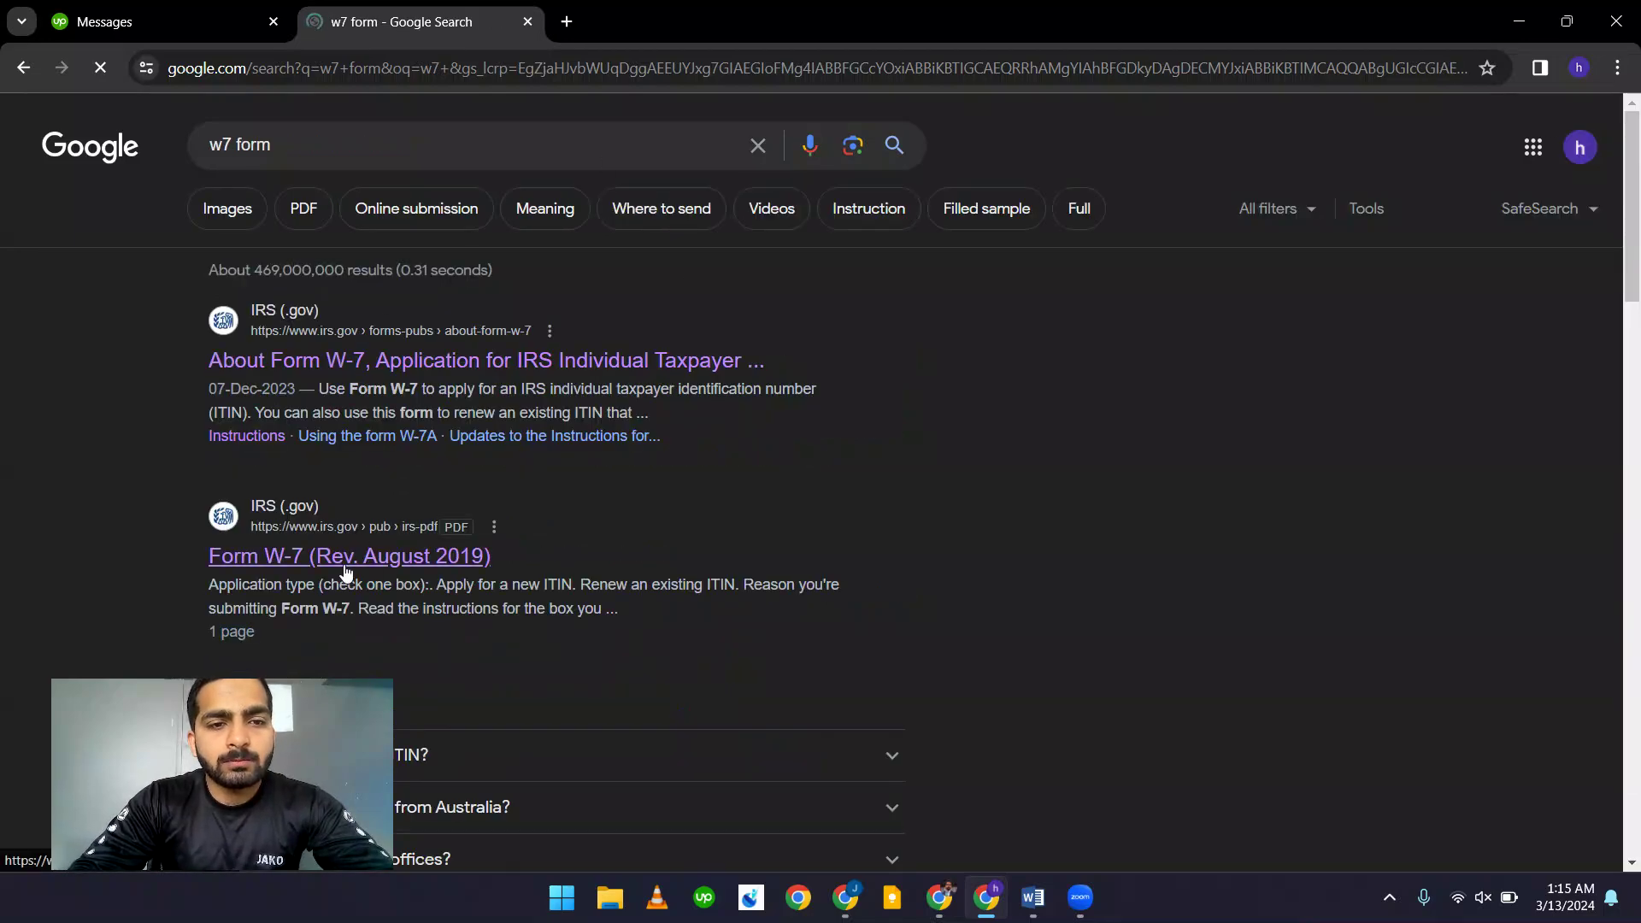
click(349, 556)
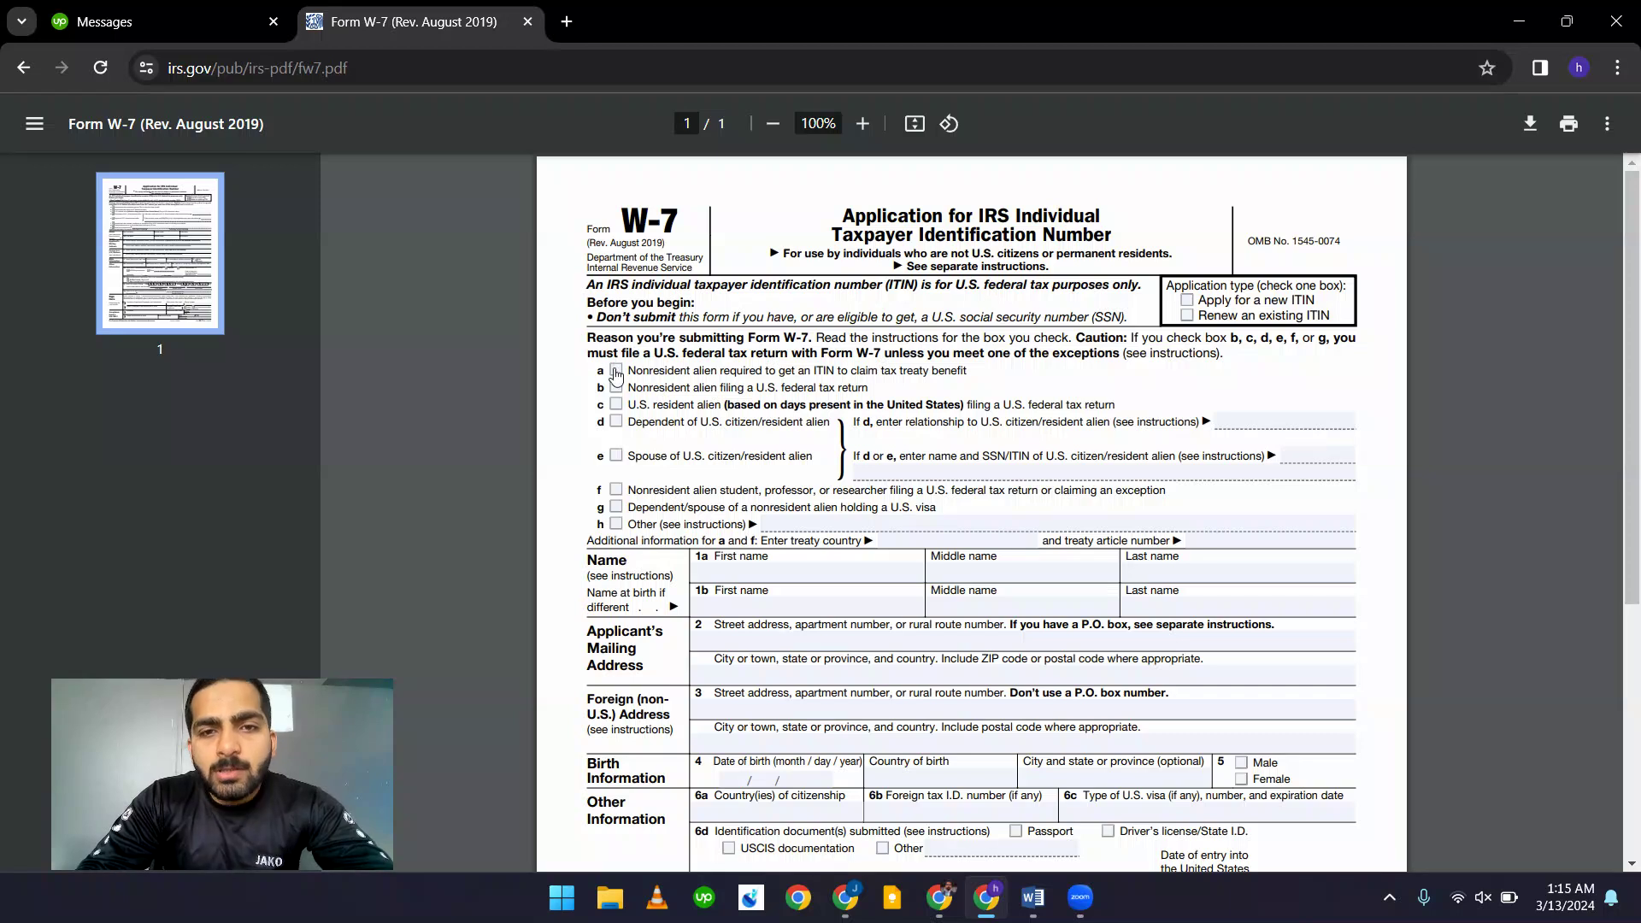
click(615, 388)
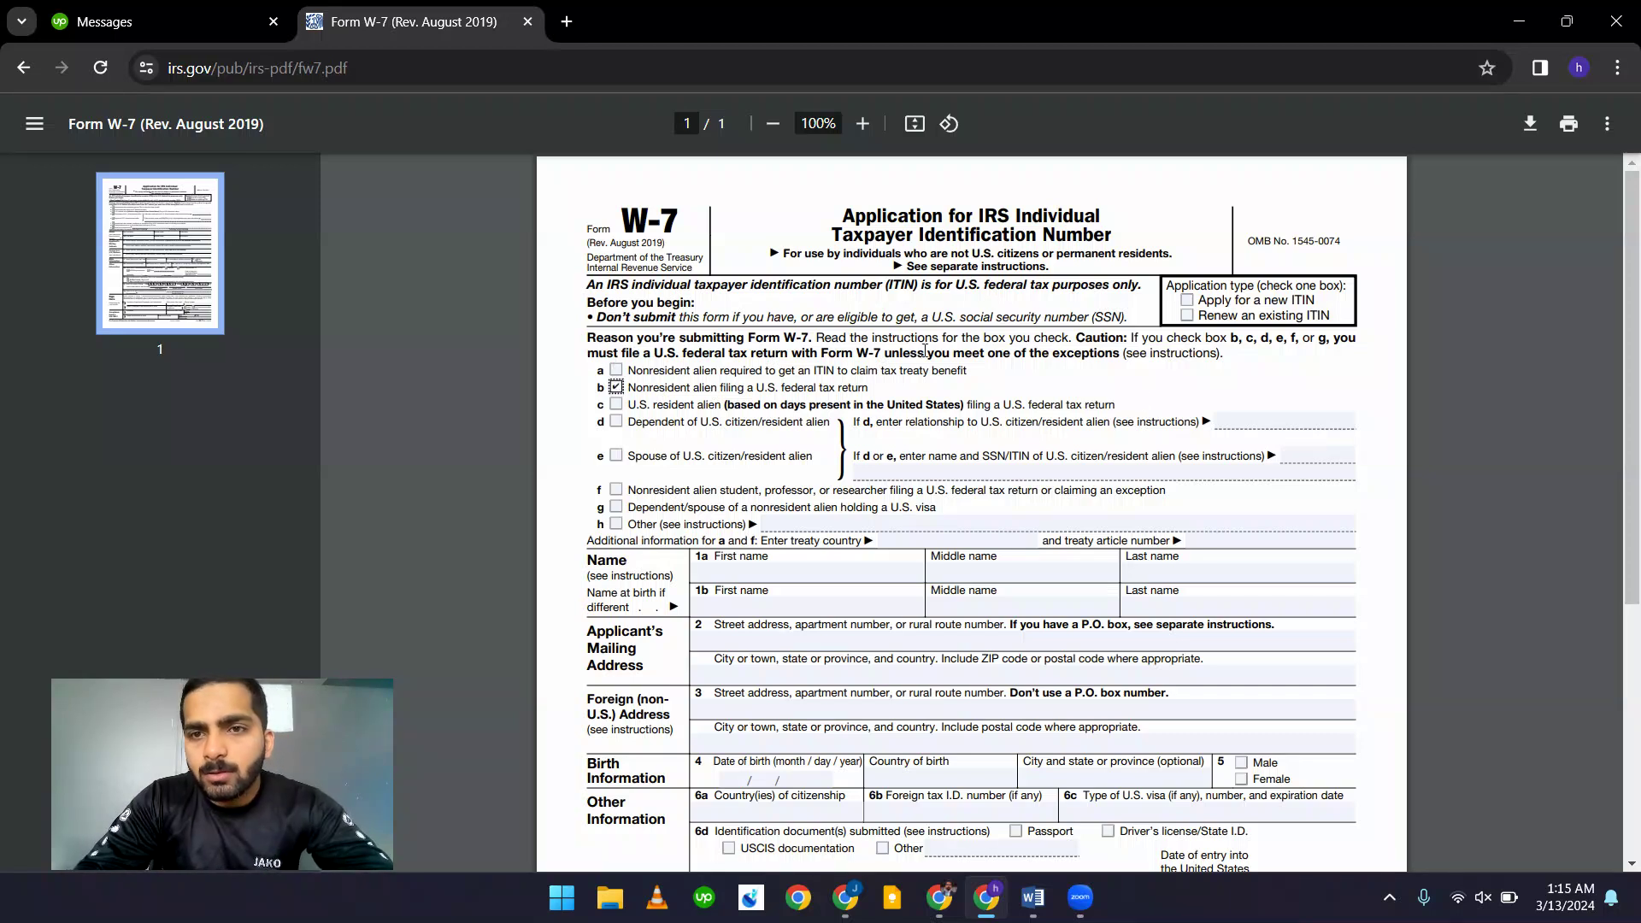
mouse_move(1187, 310)
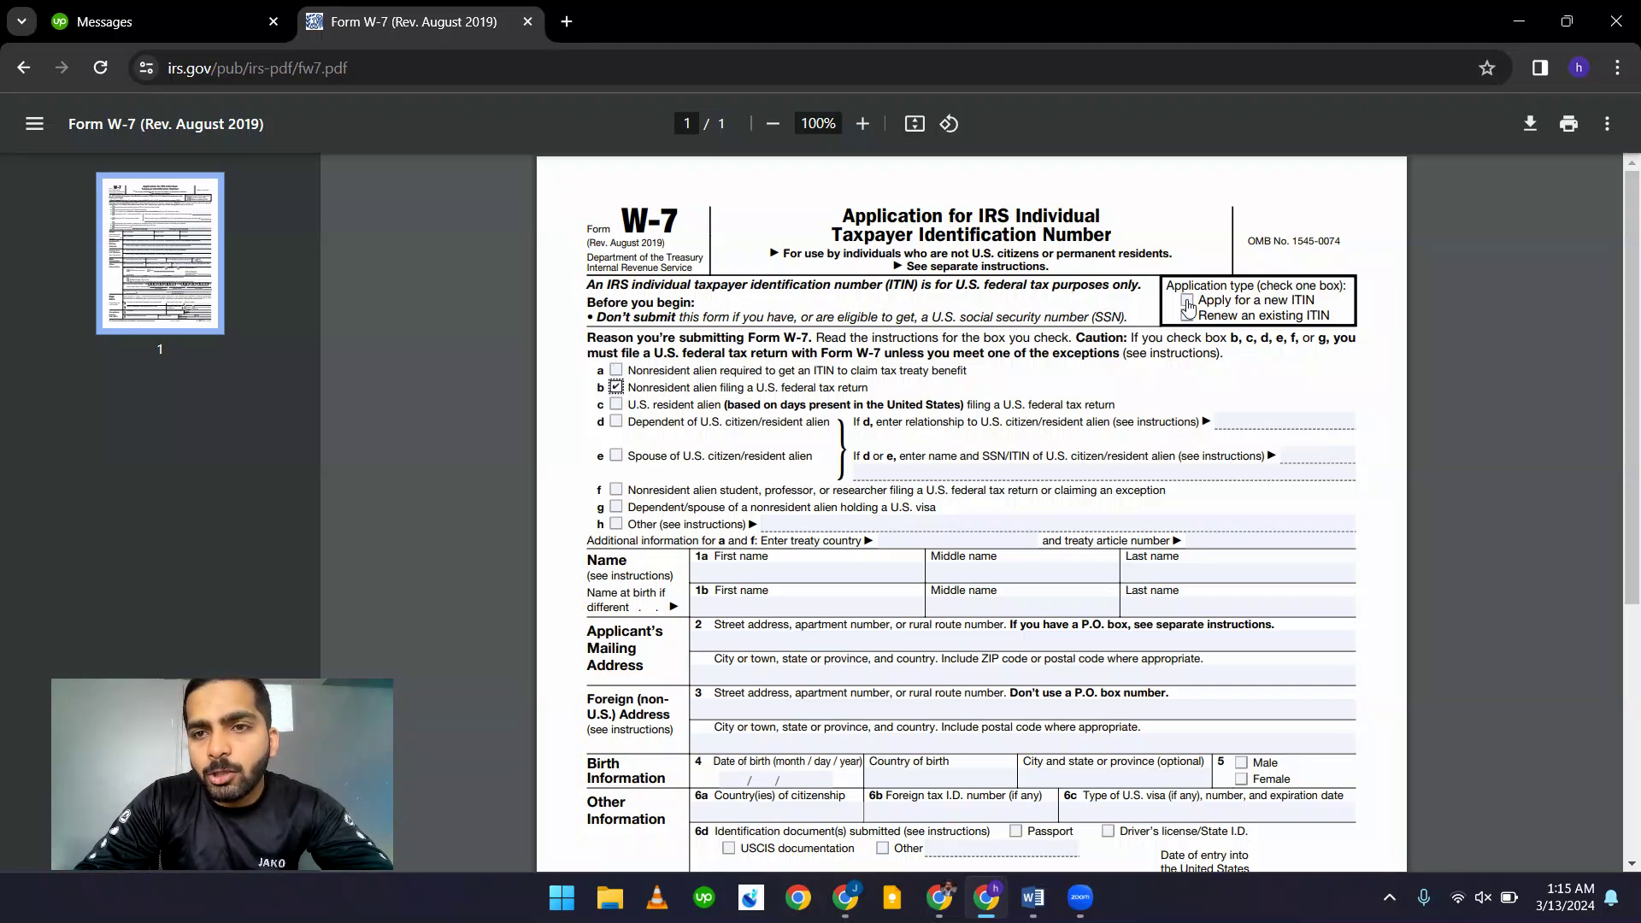
scroll(down, 3)
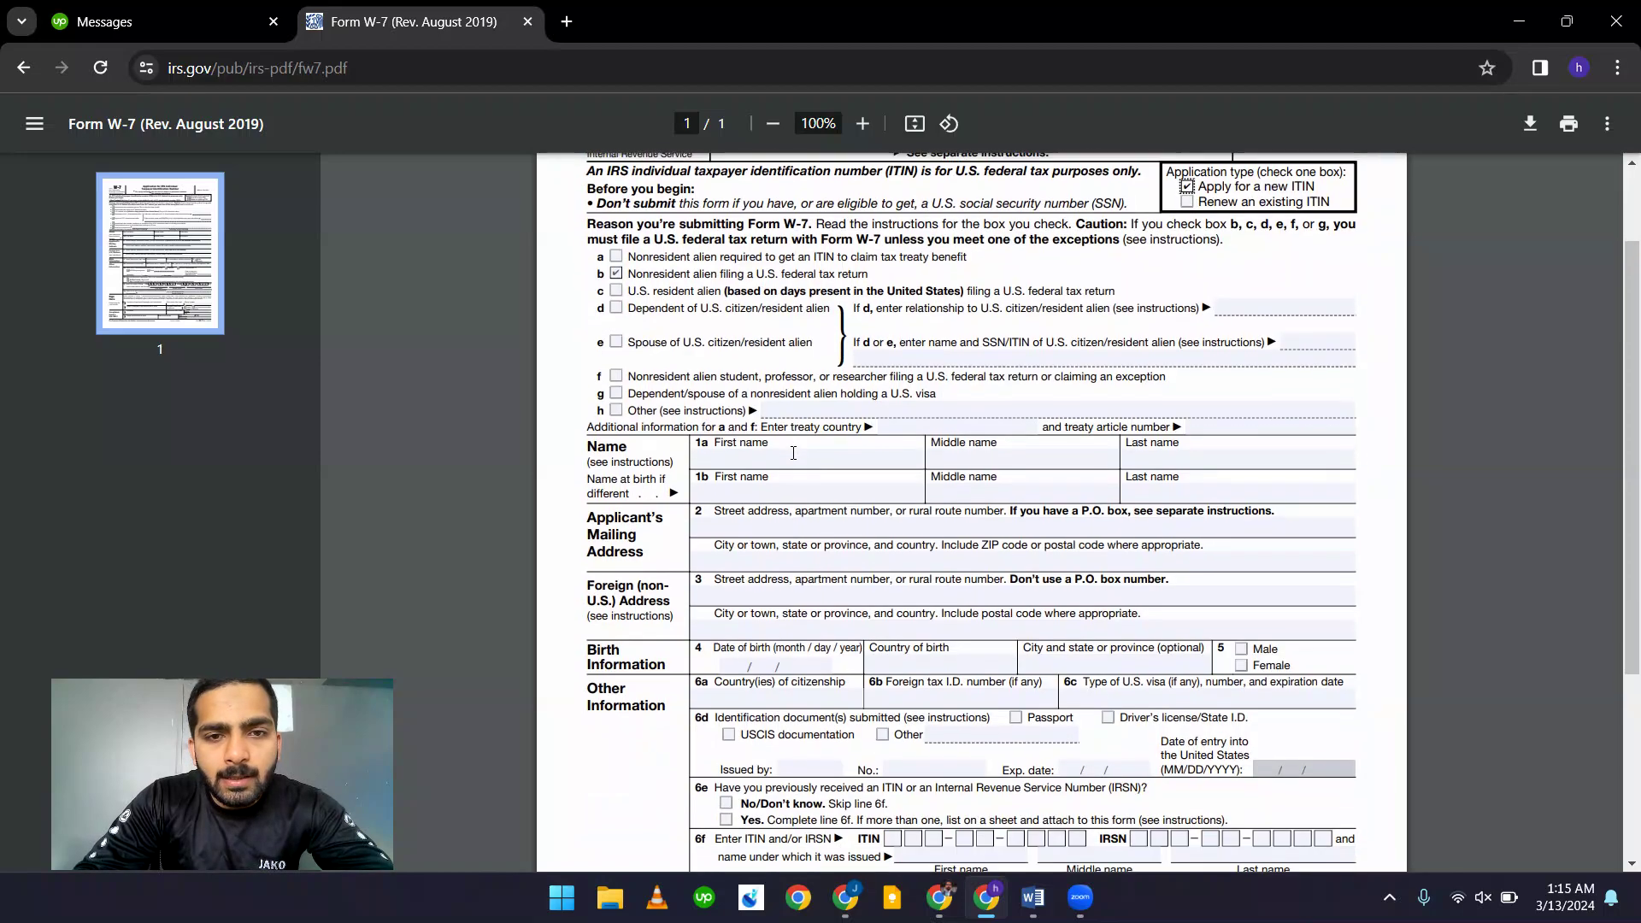
scroll(down, 3)
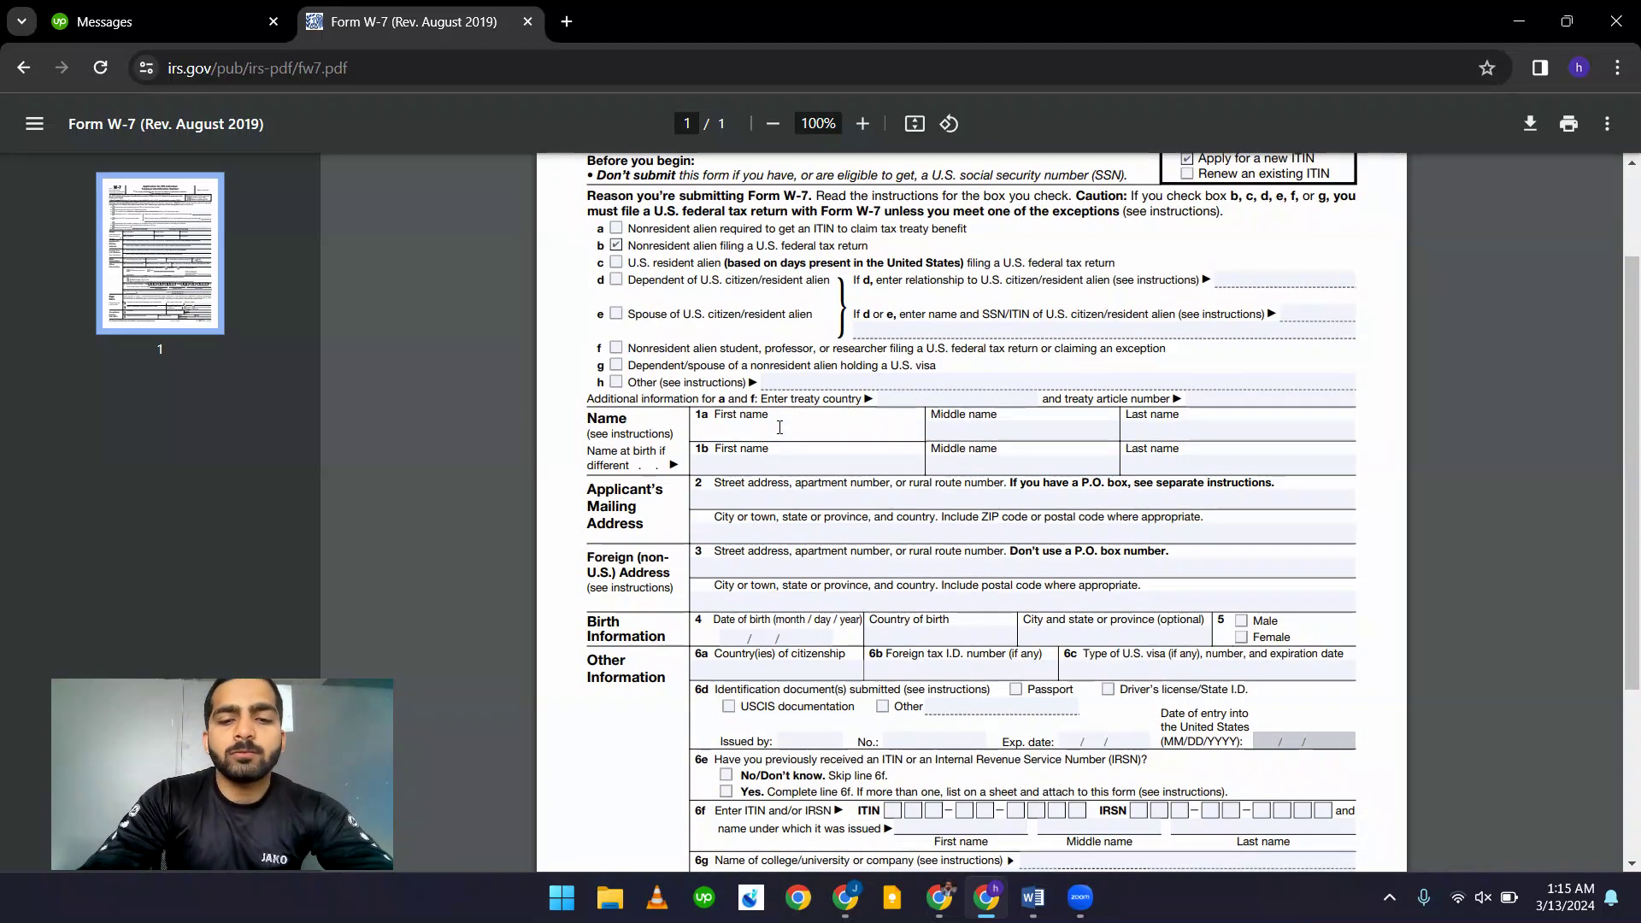
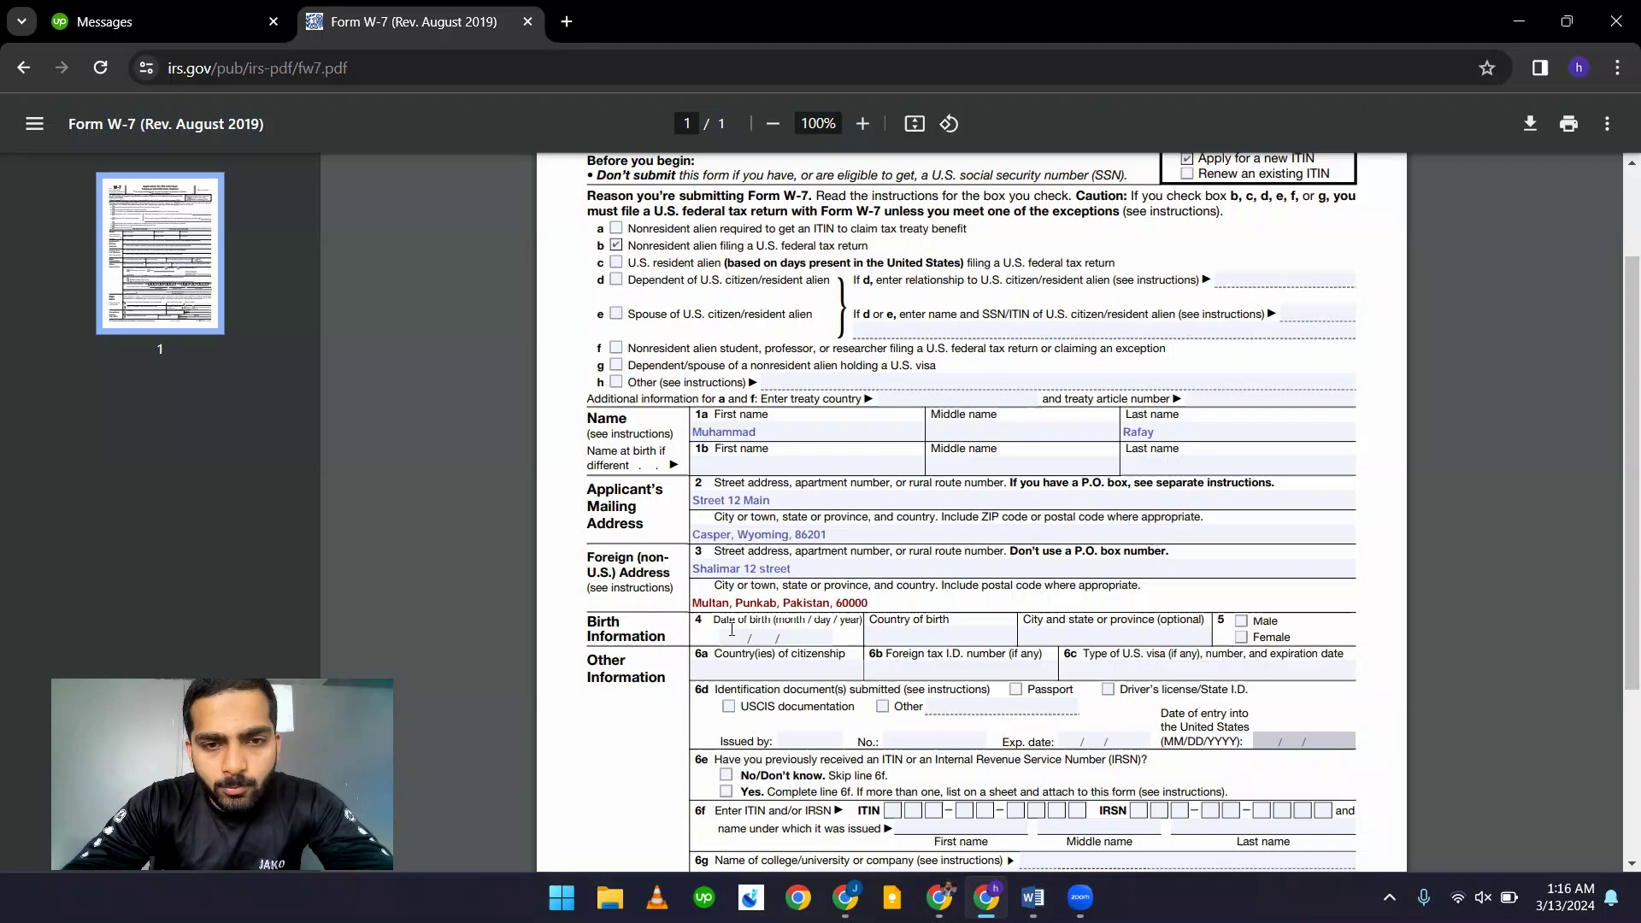
- Enter the line 3 foreign address: Shal street, Multan, Pakistan 60000
text(9)
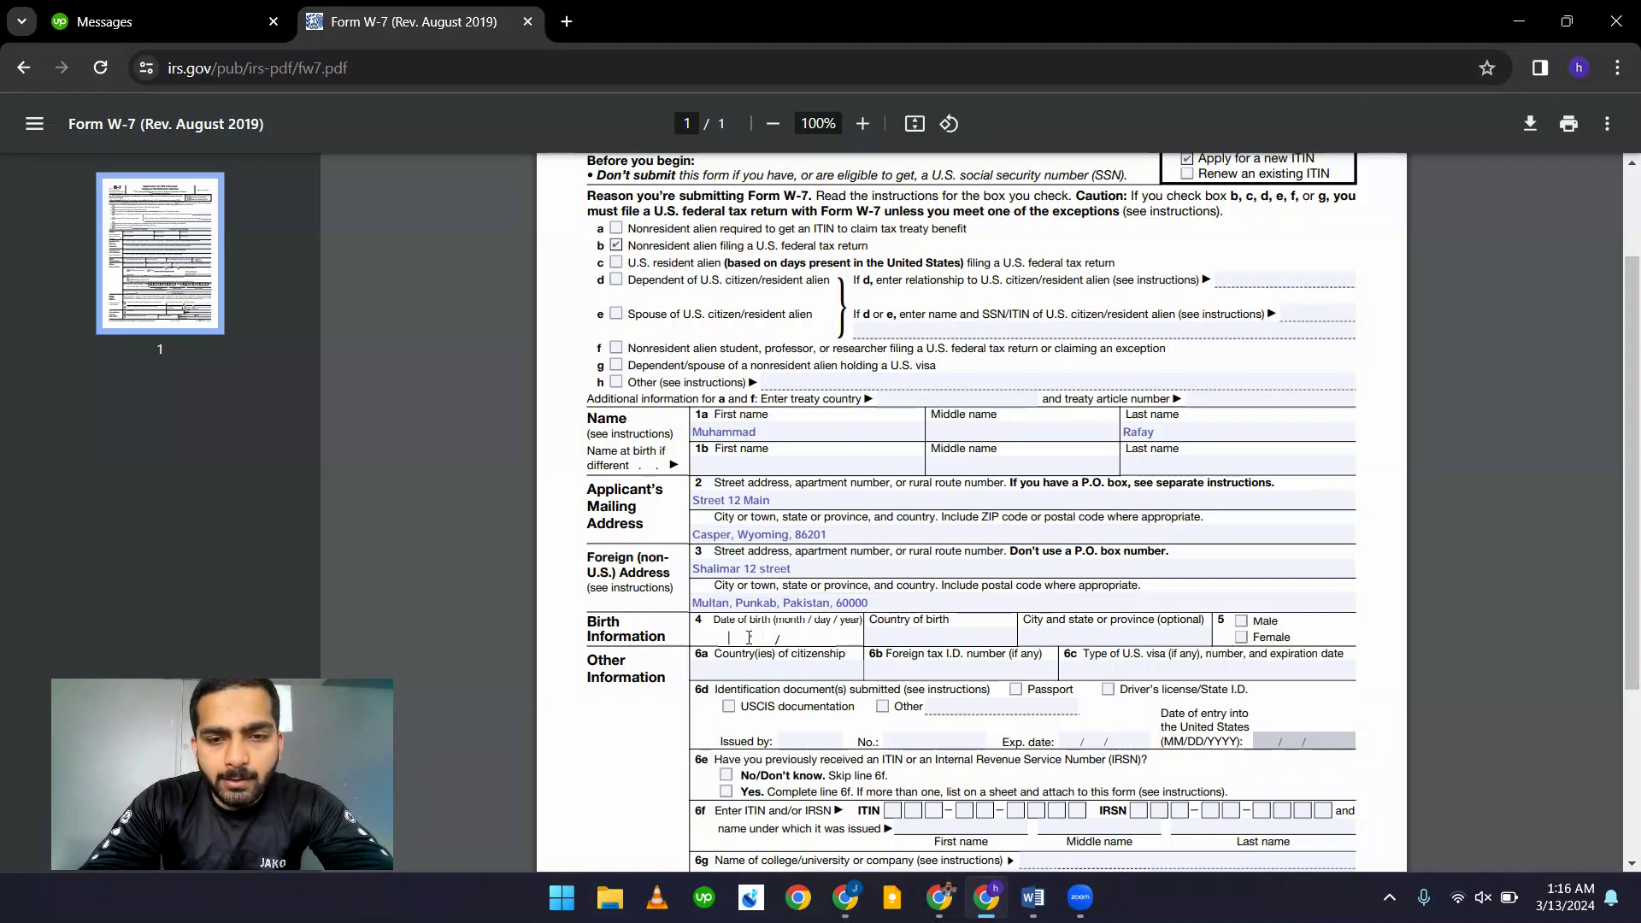
text(09)
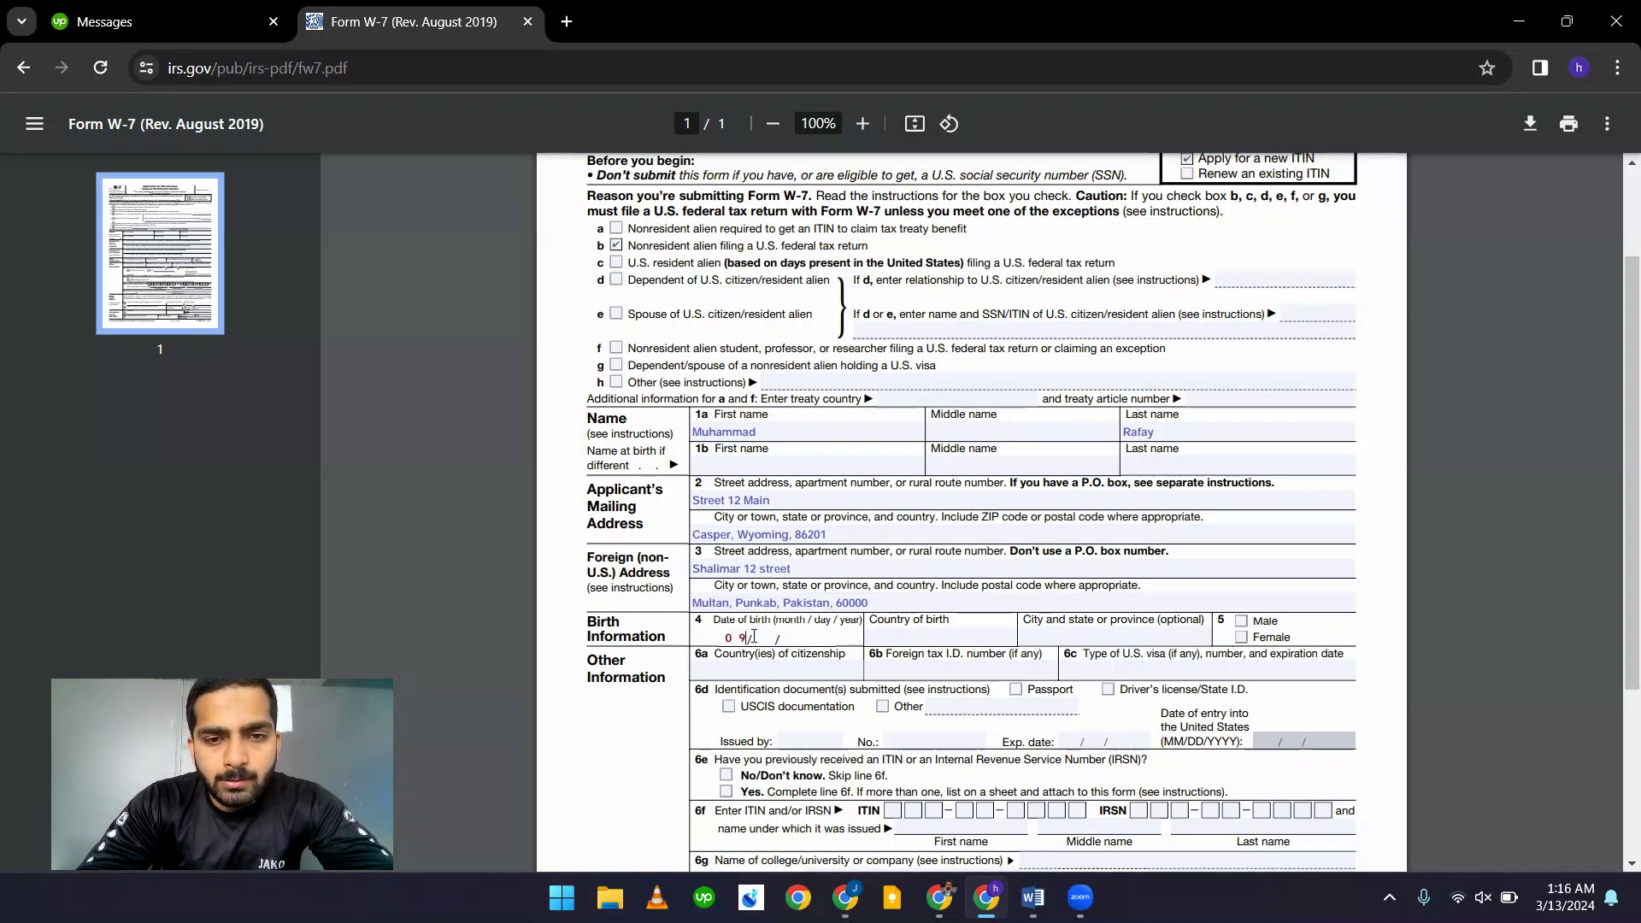
text(9/20)
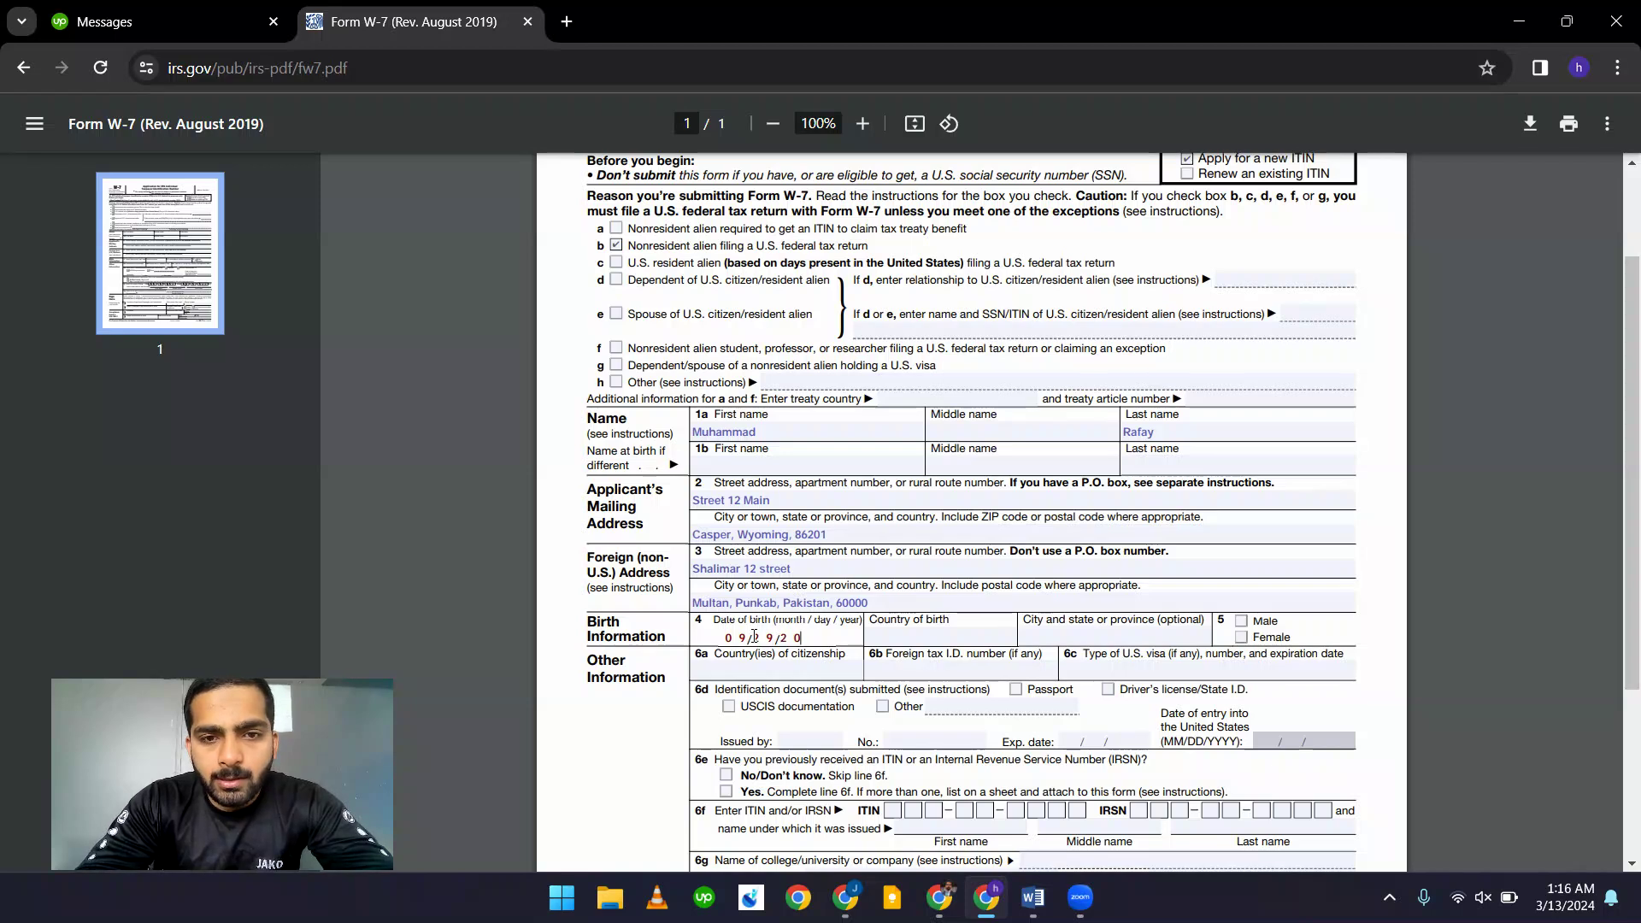
text(pak)
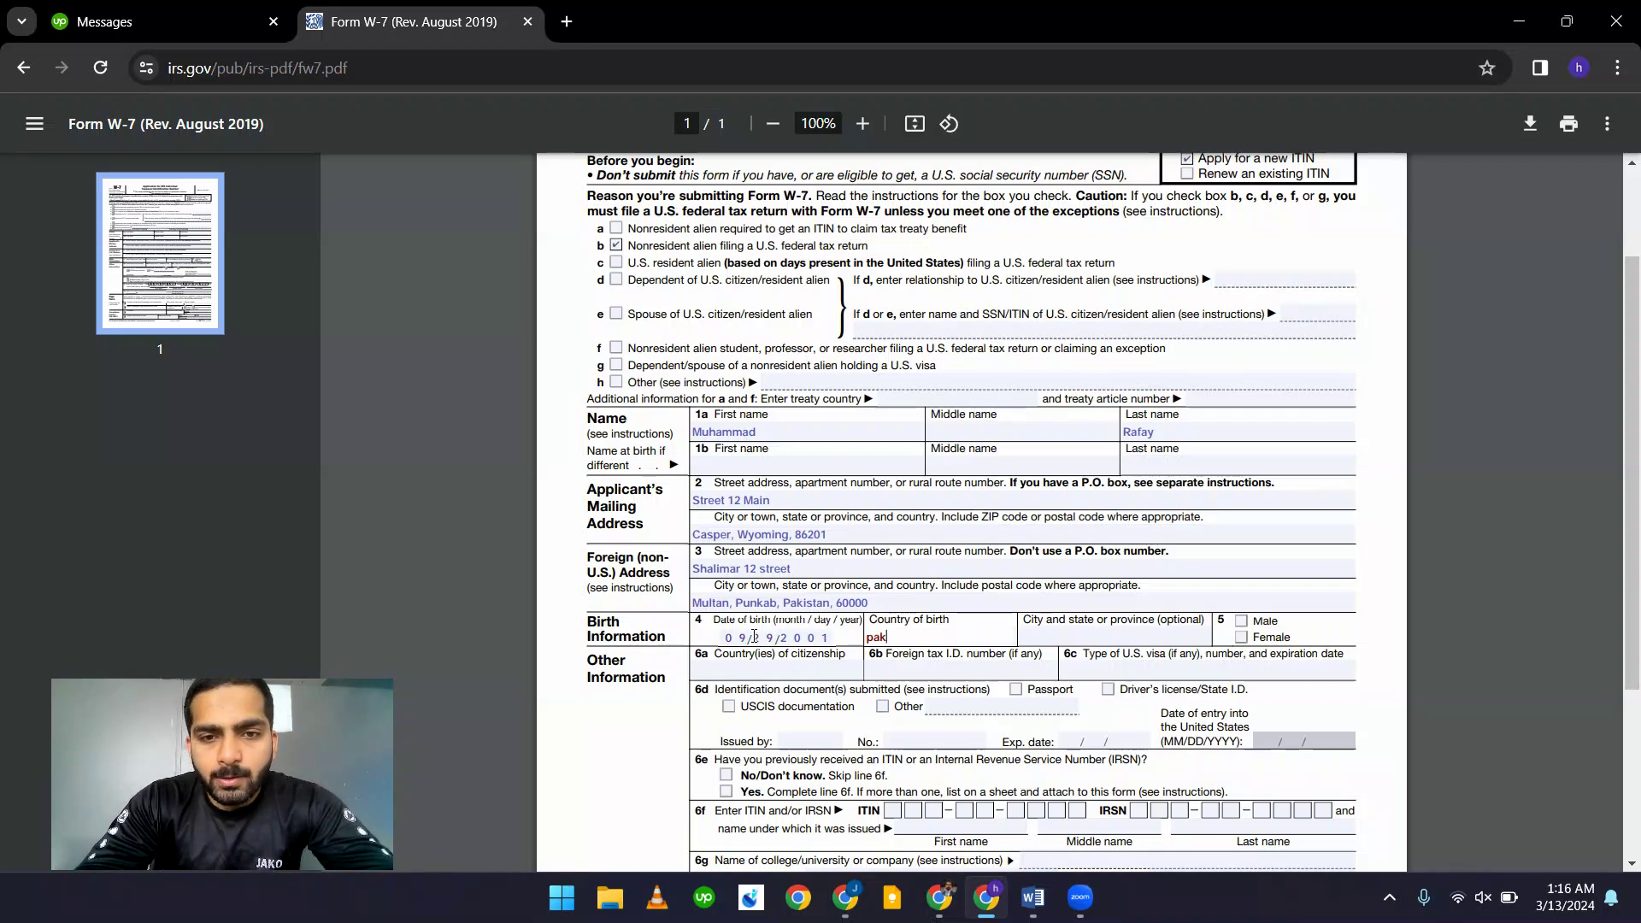
text(istan)
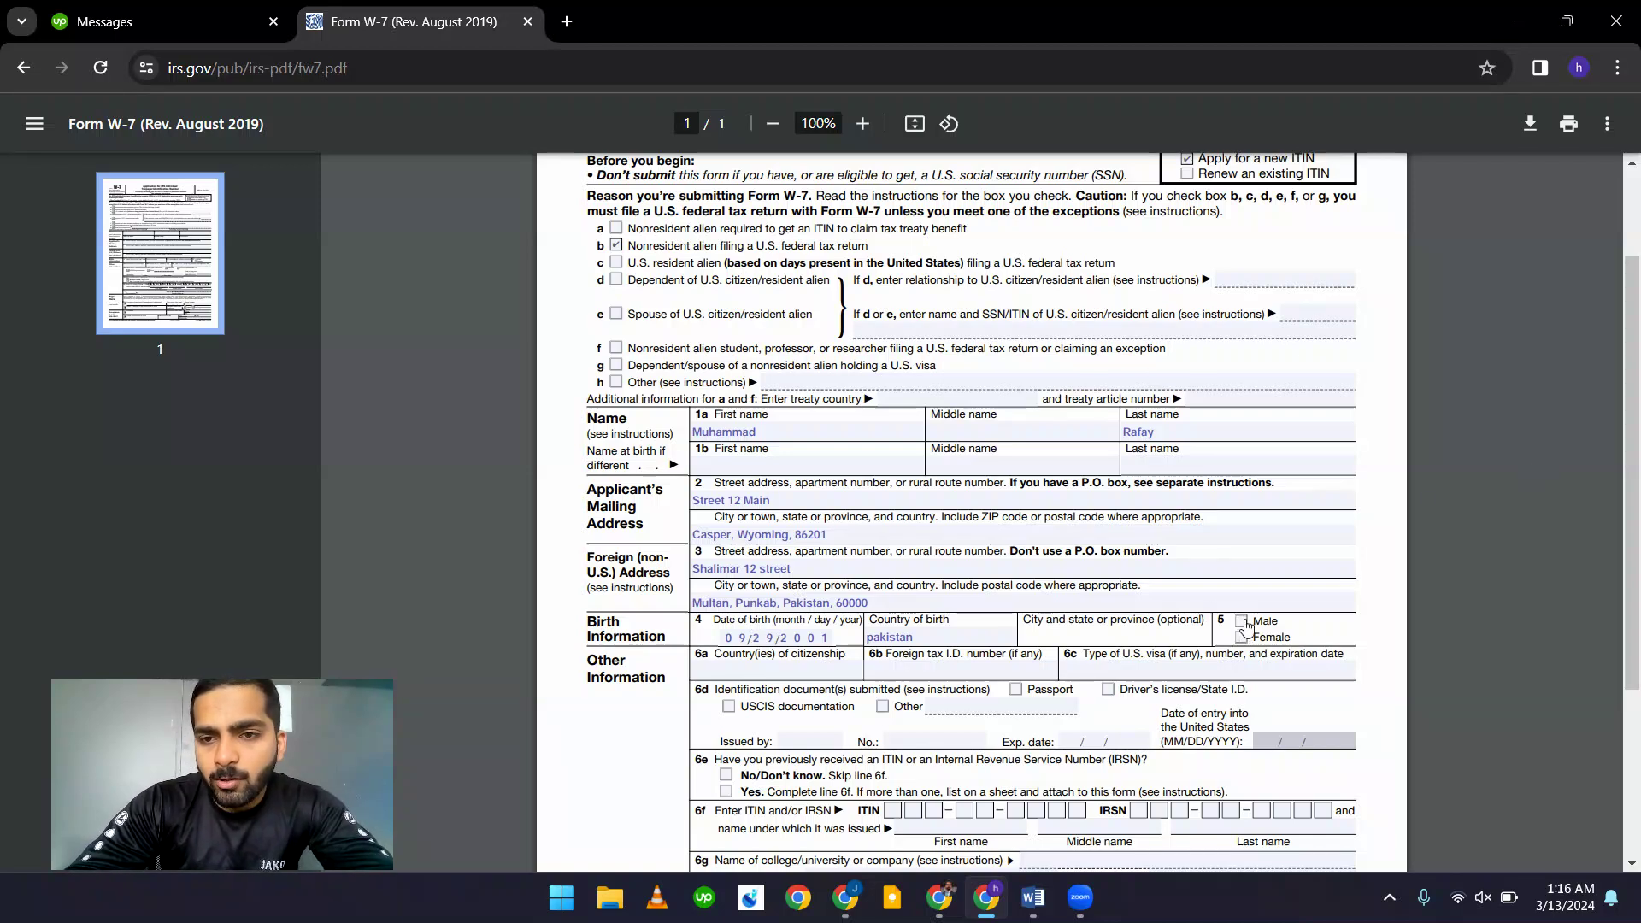
click(1241, 621)
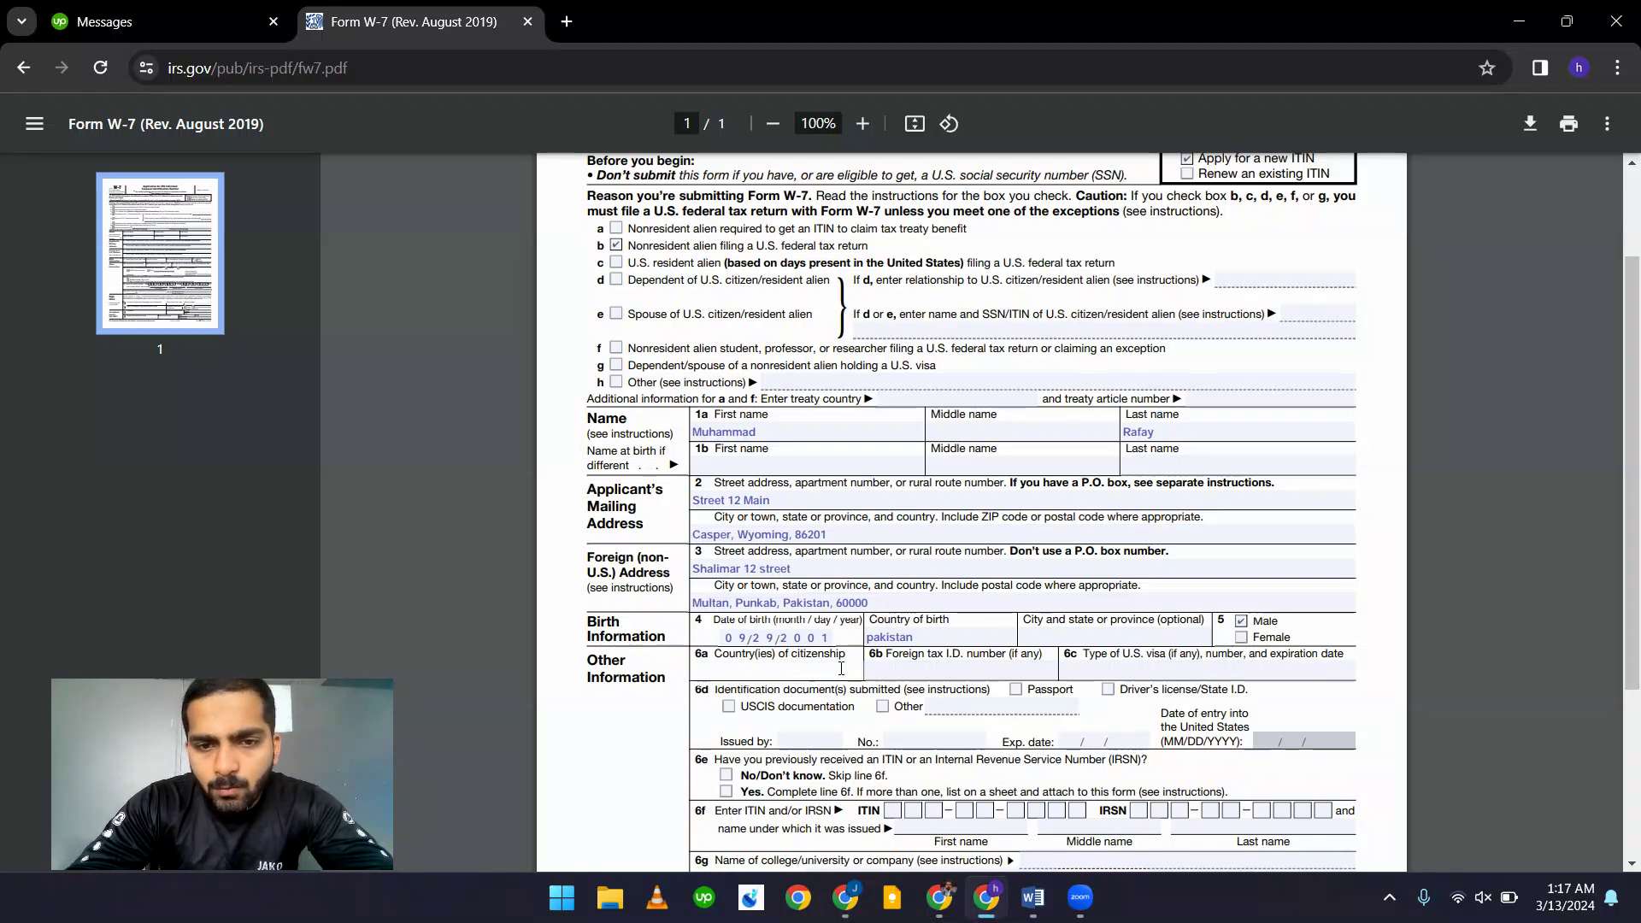
scroll(down, 3)
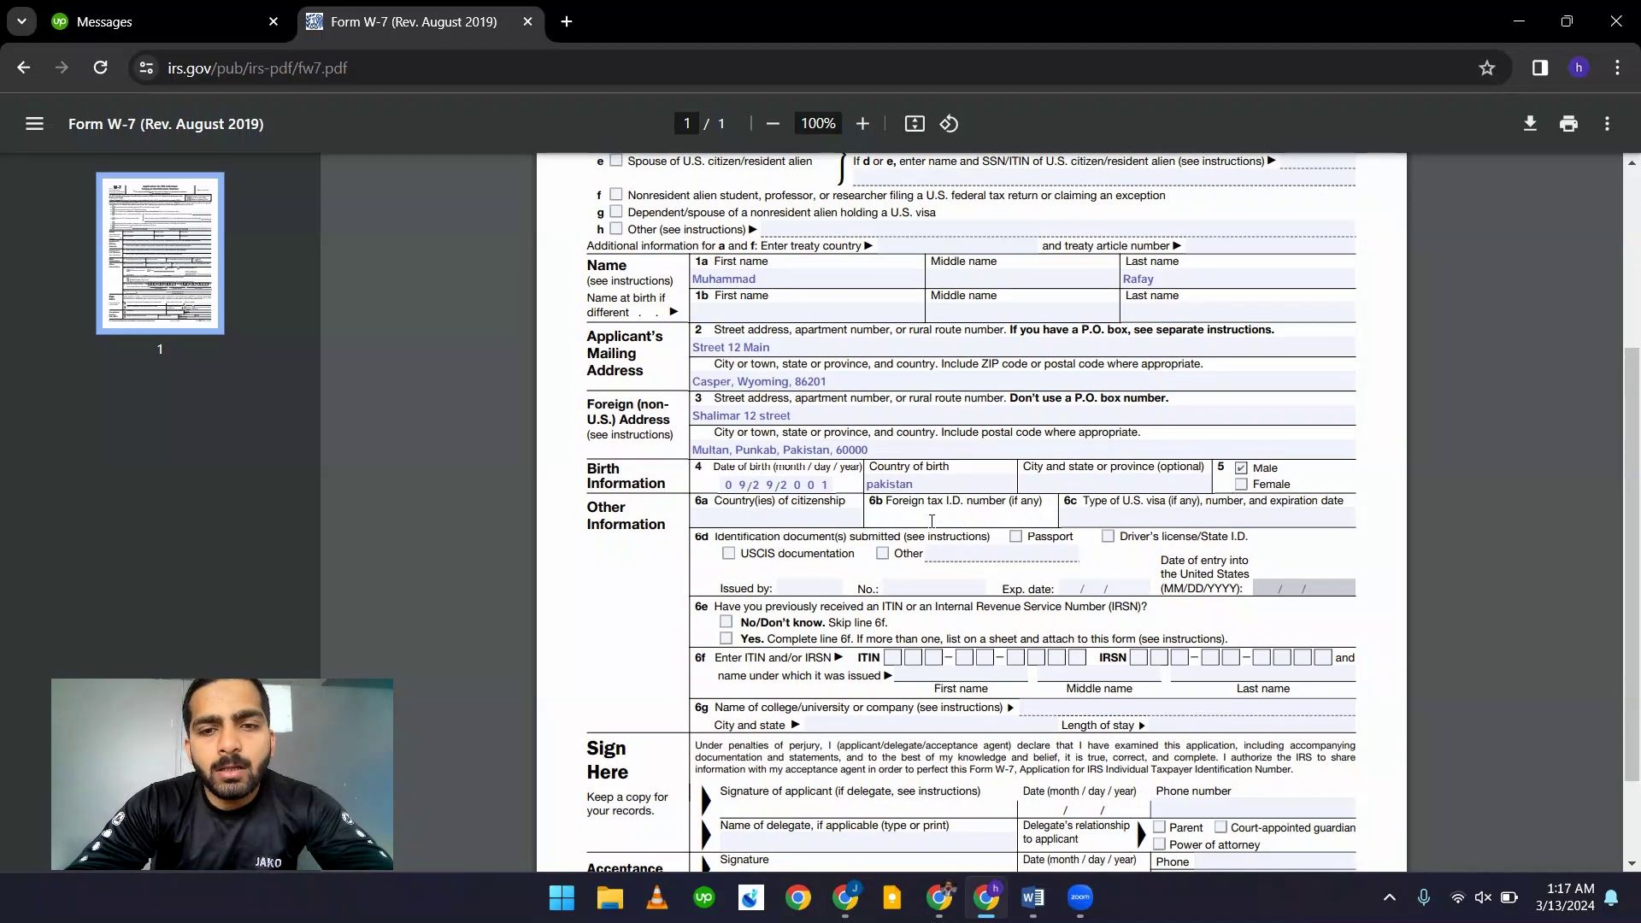
scroll(down, 3)
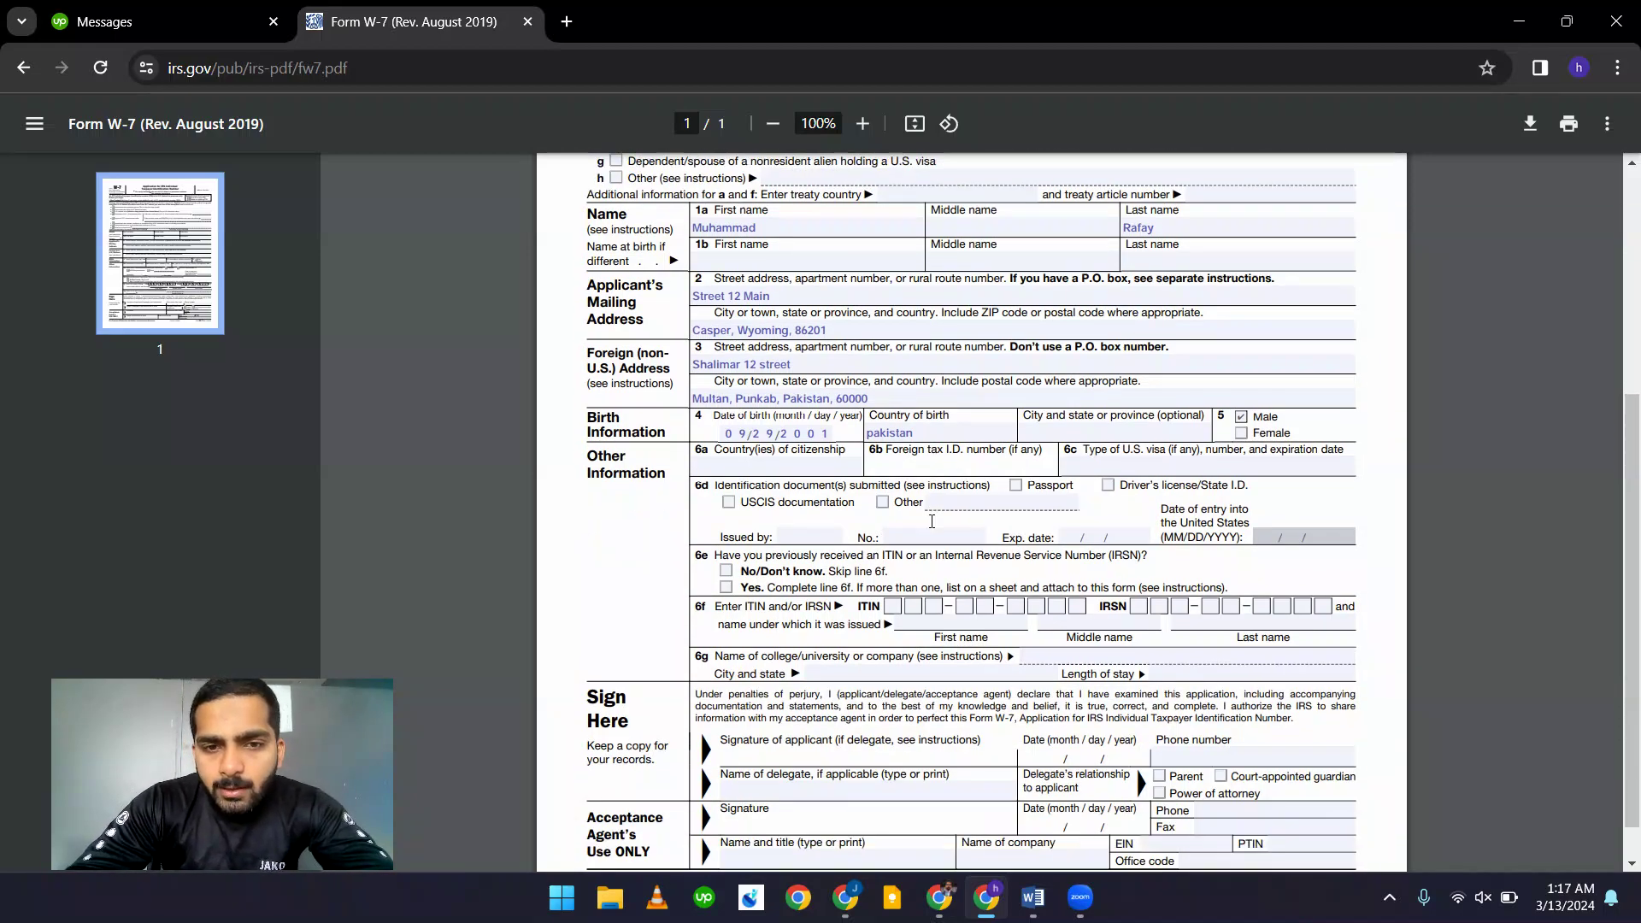
scroll(down, 3)
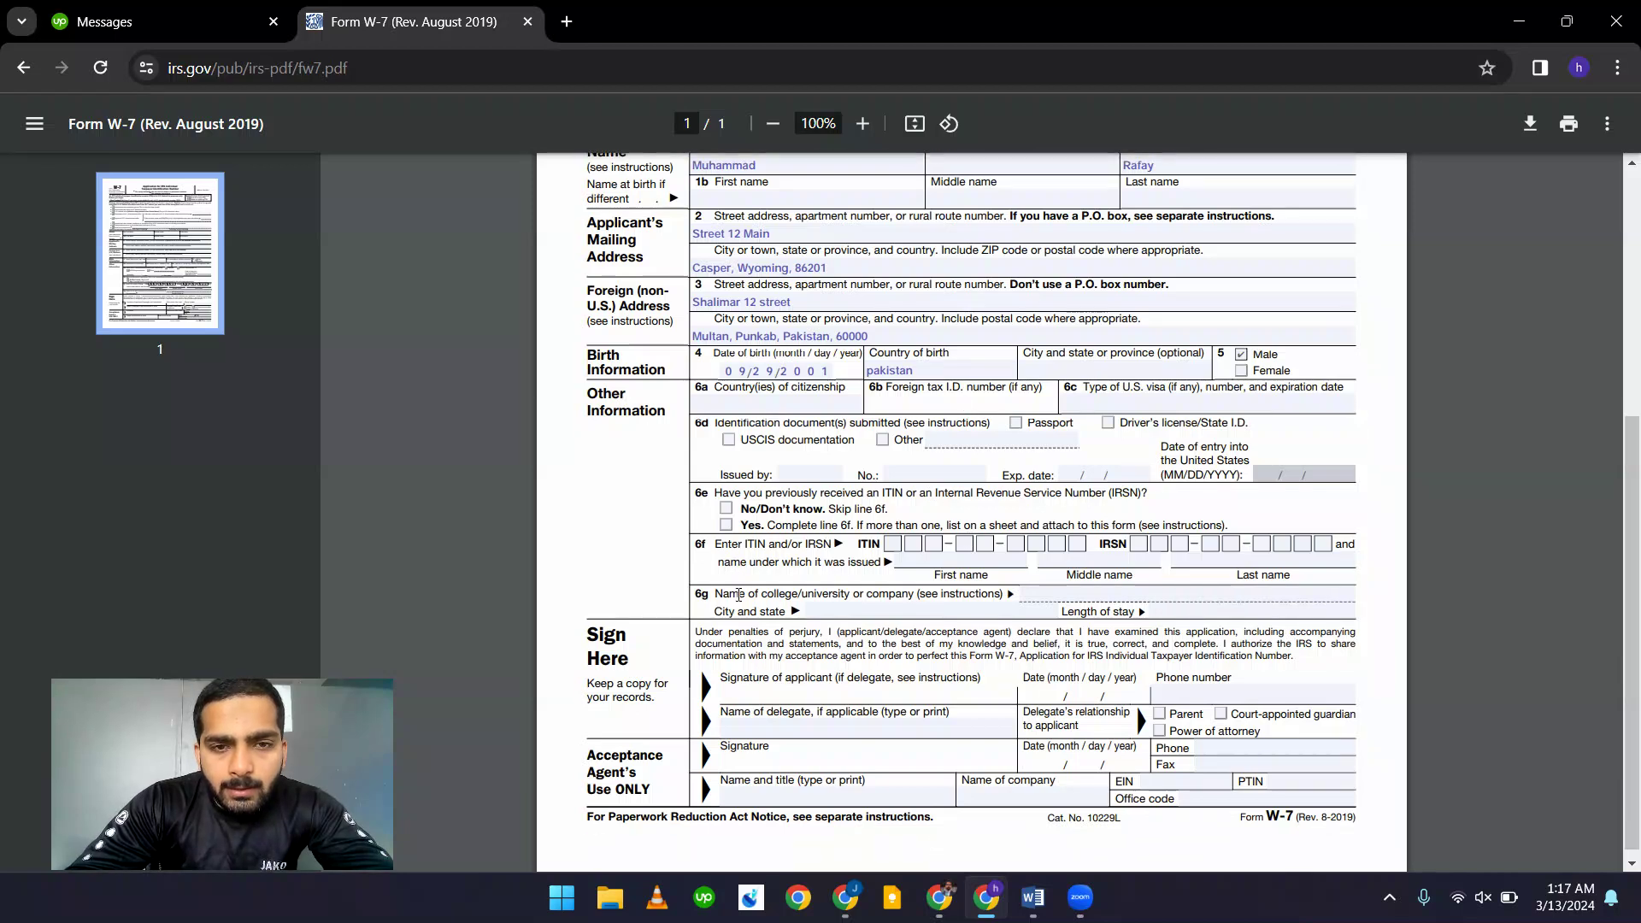
scroll(down, 3)
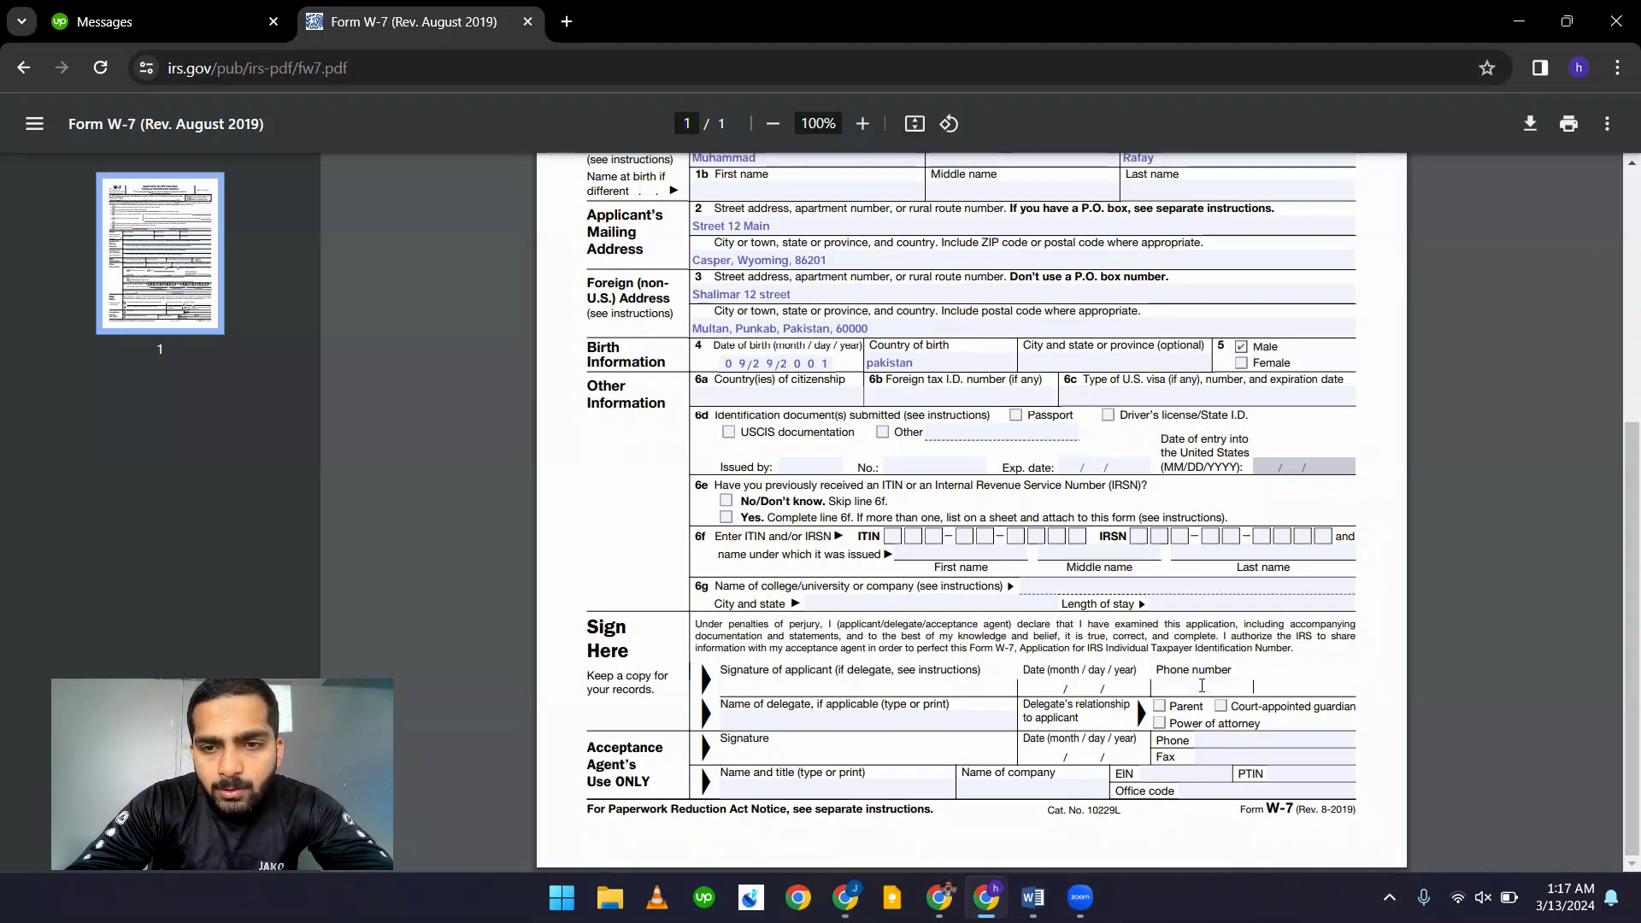
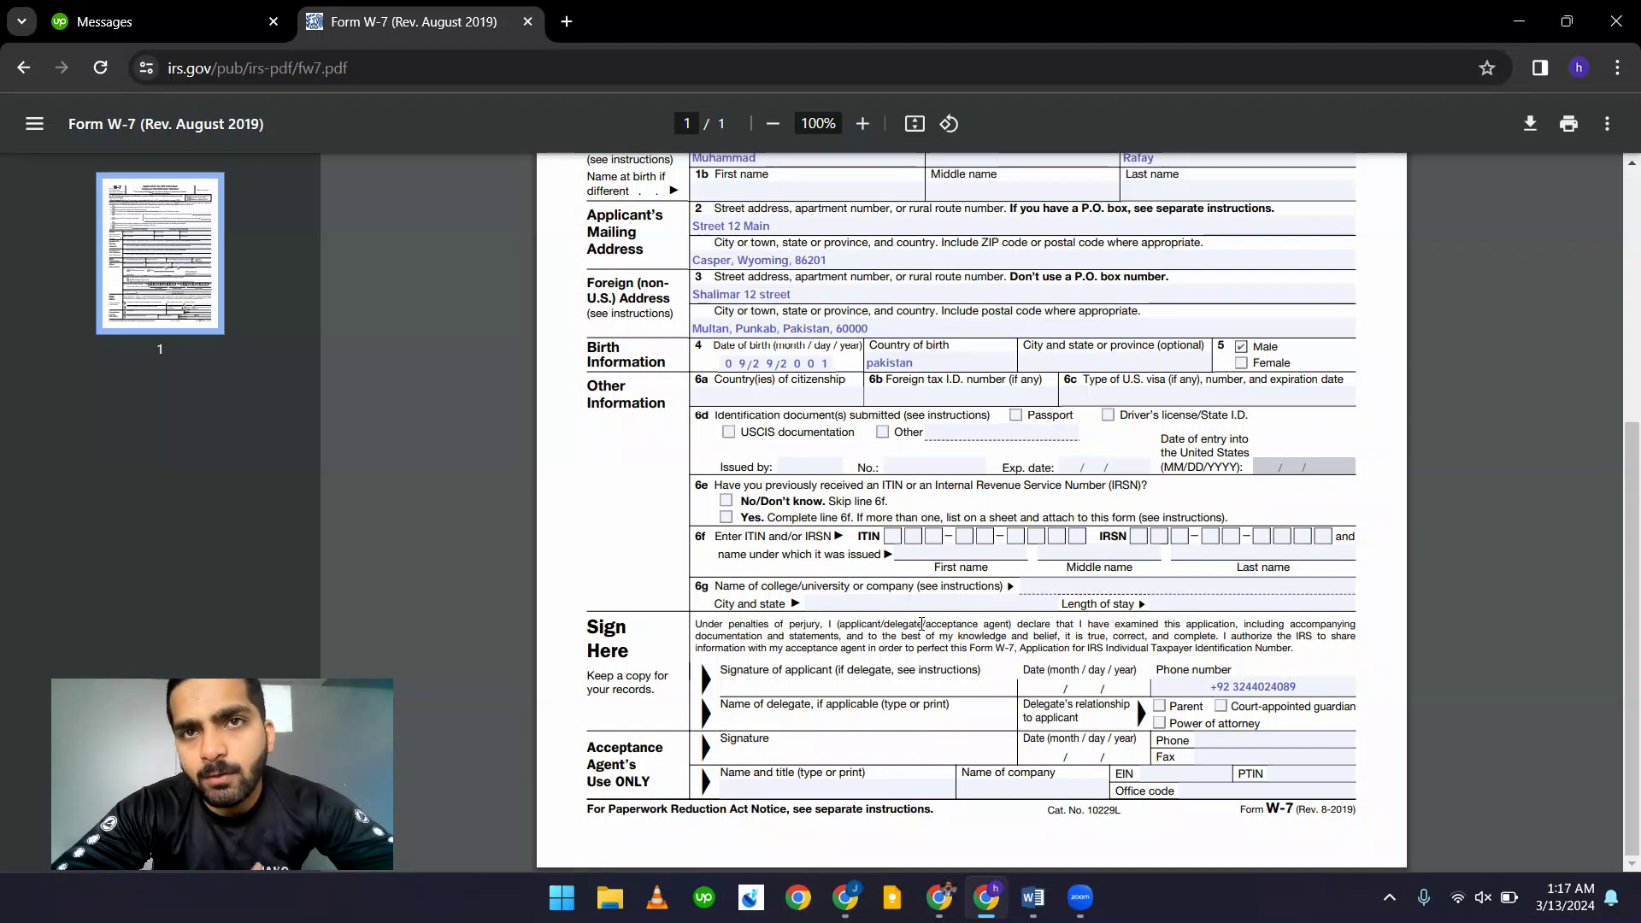
click(722, 720)
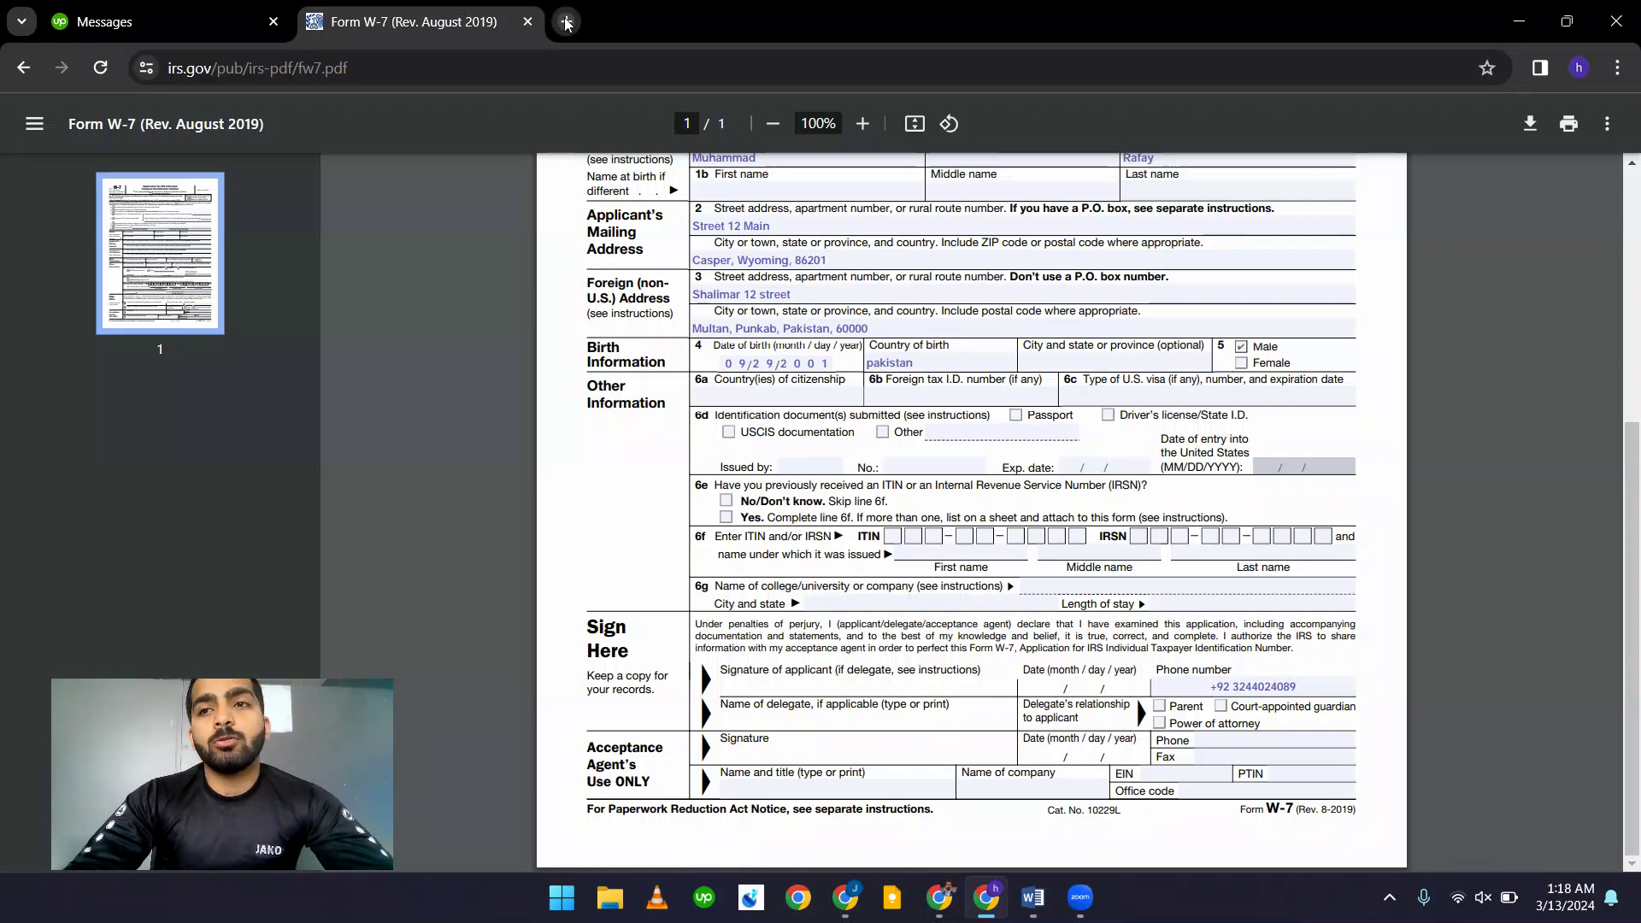
- Search 'irs itin calling number' in a new tab, then return to the W-7 tab
click(565, 21)
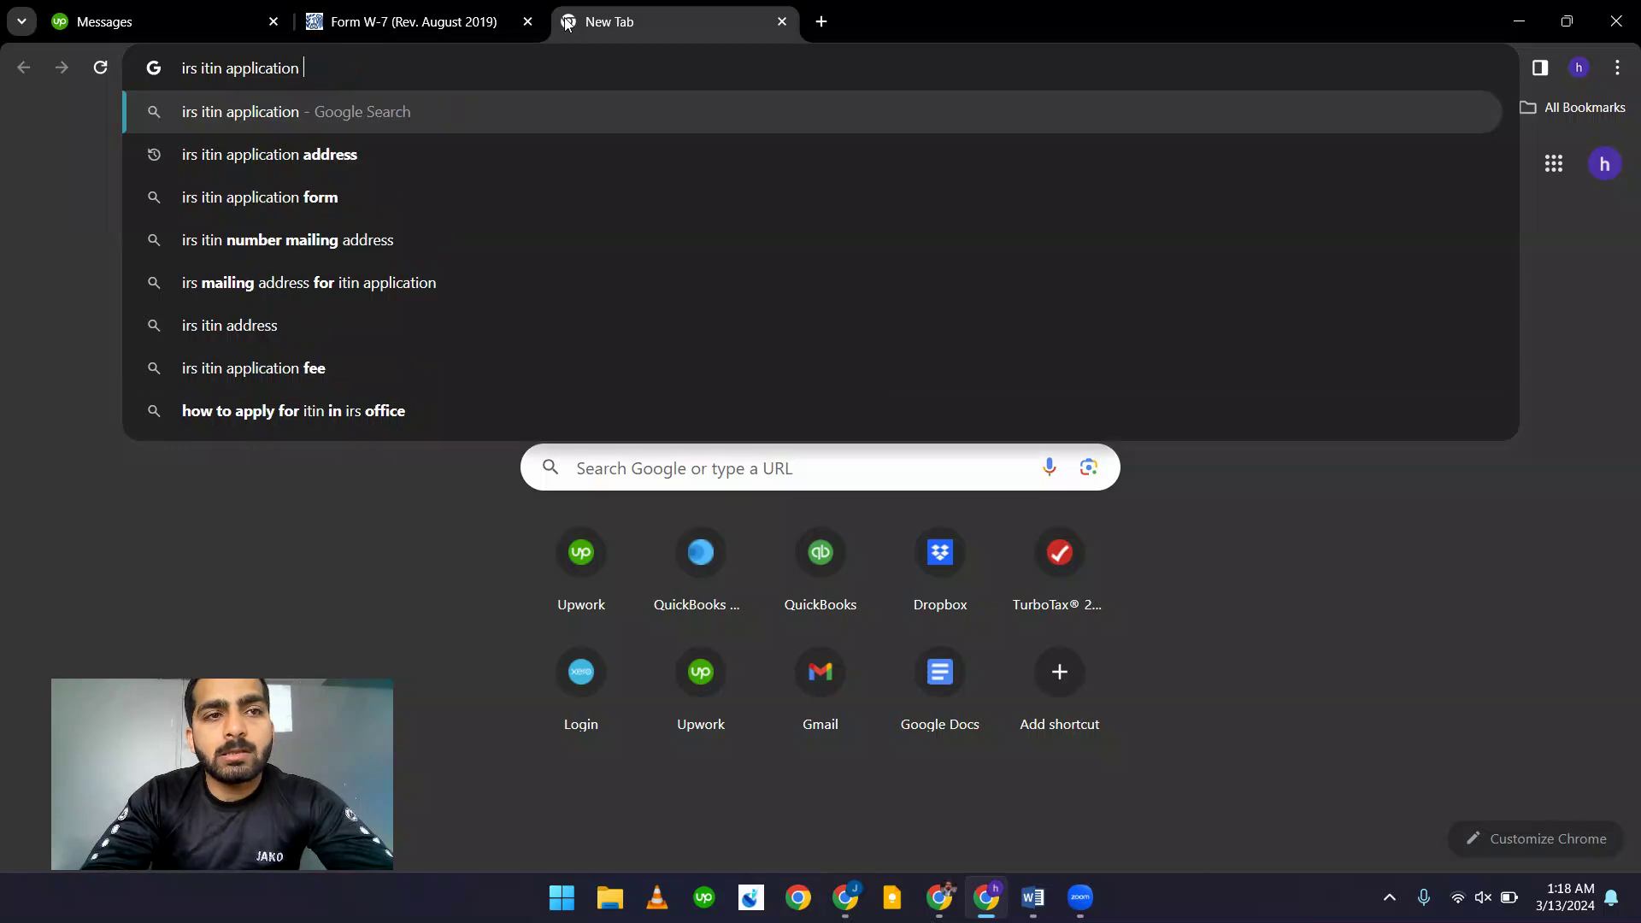
key(Backspace)
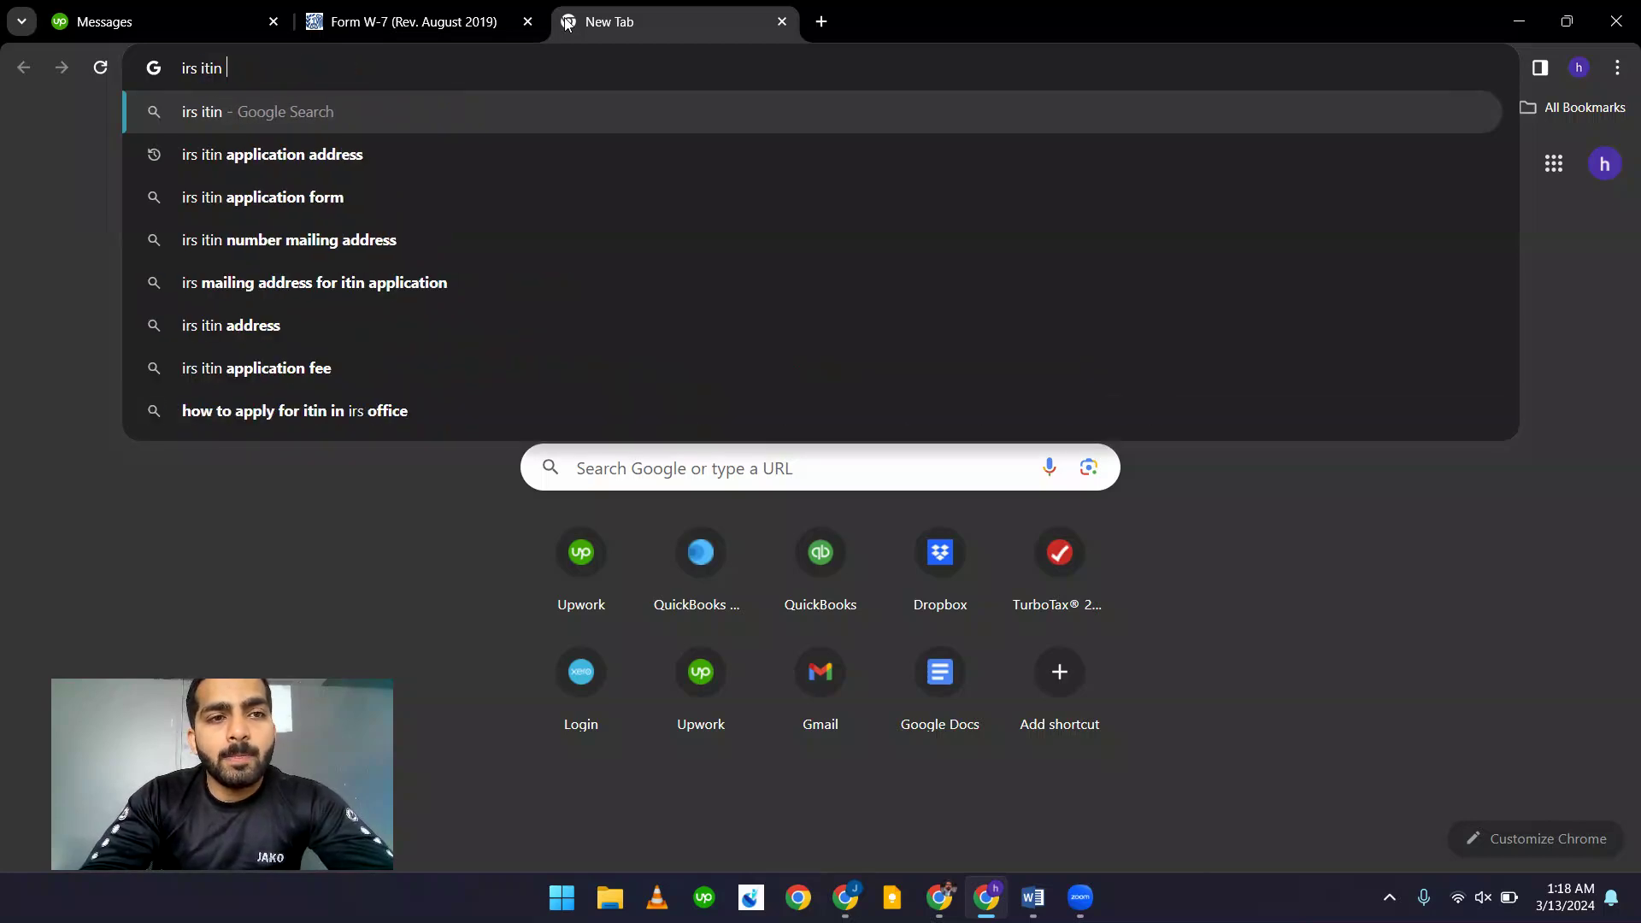
text(cal)
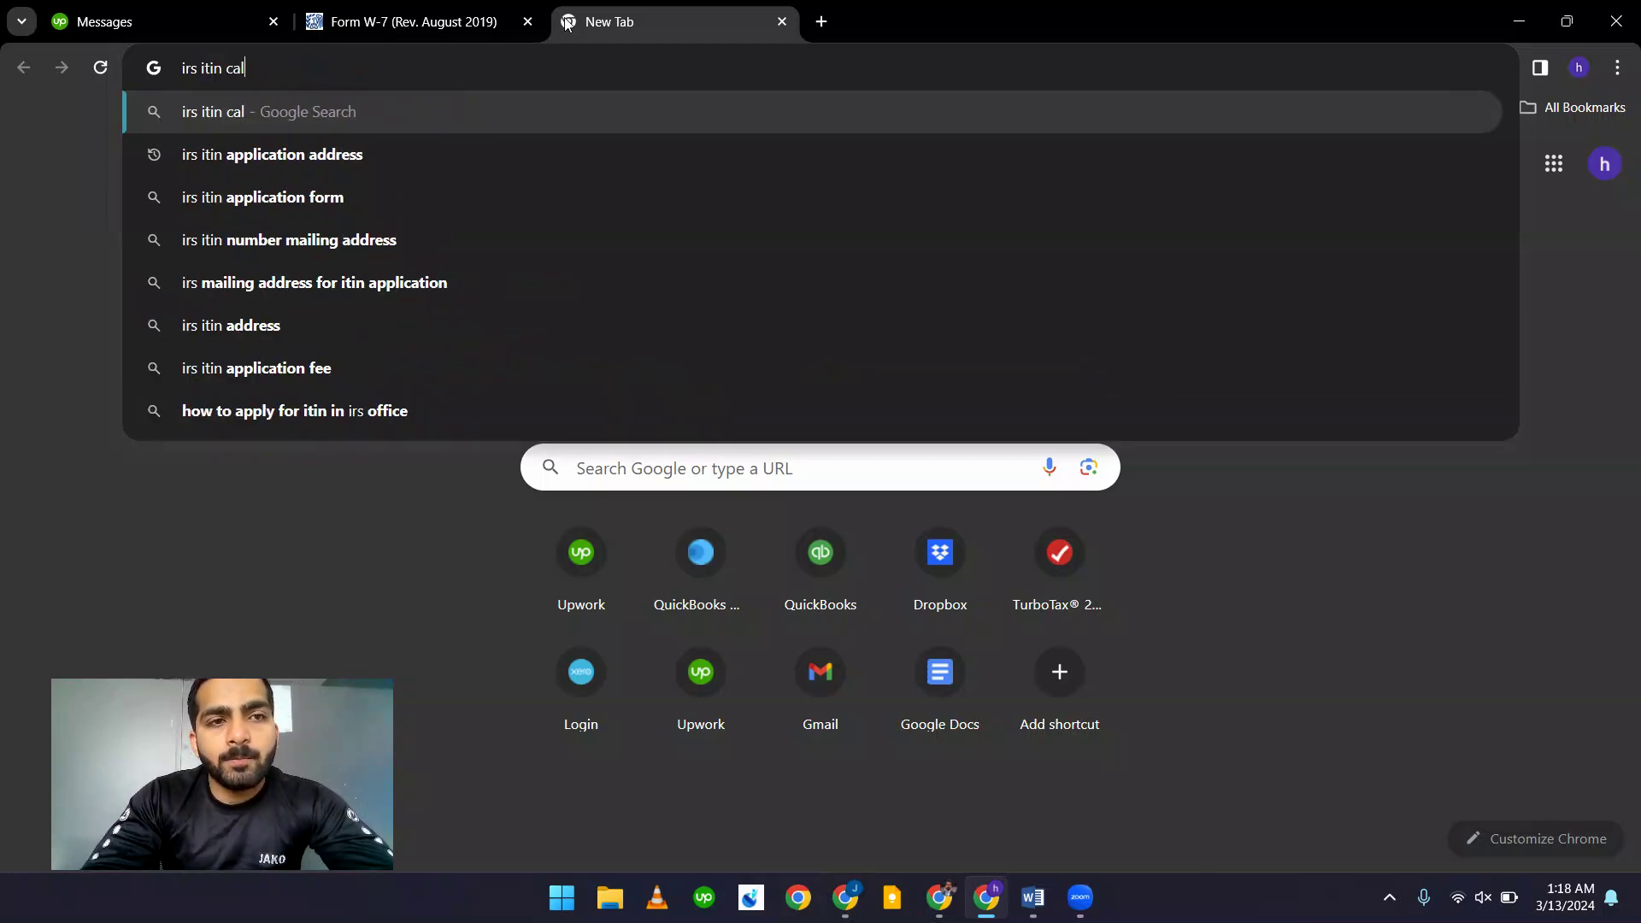
text(ling)
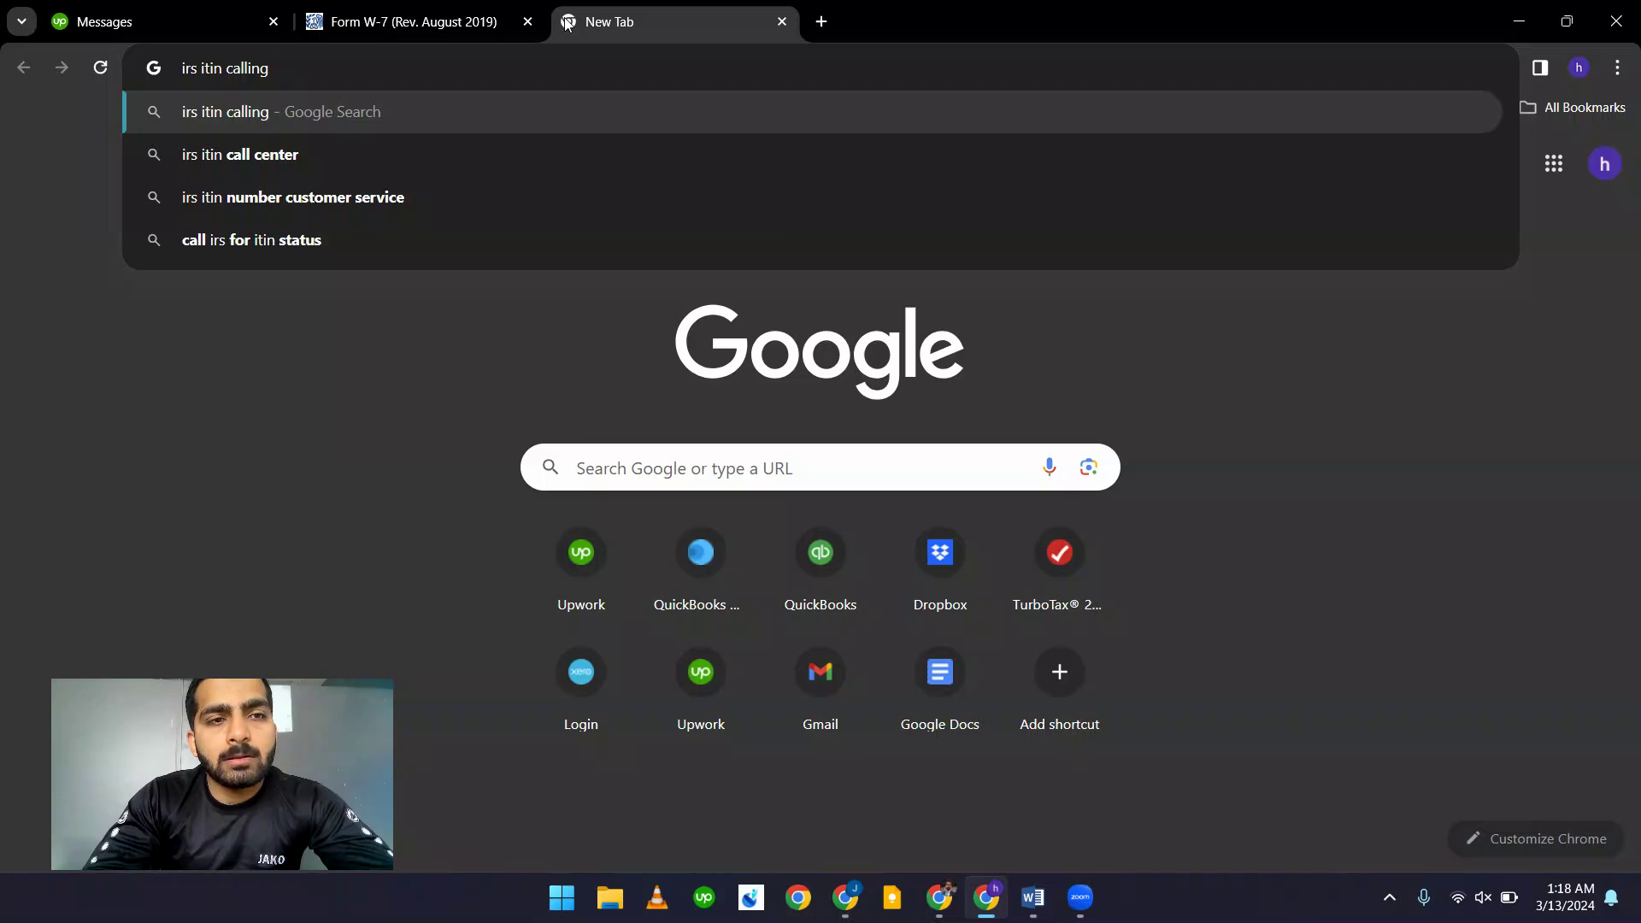
key(Return)
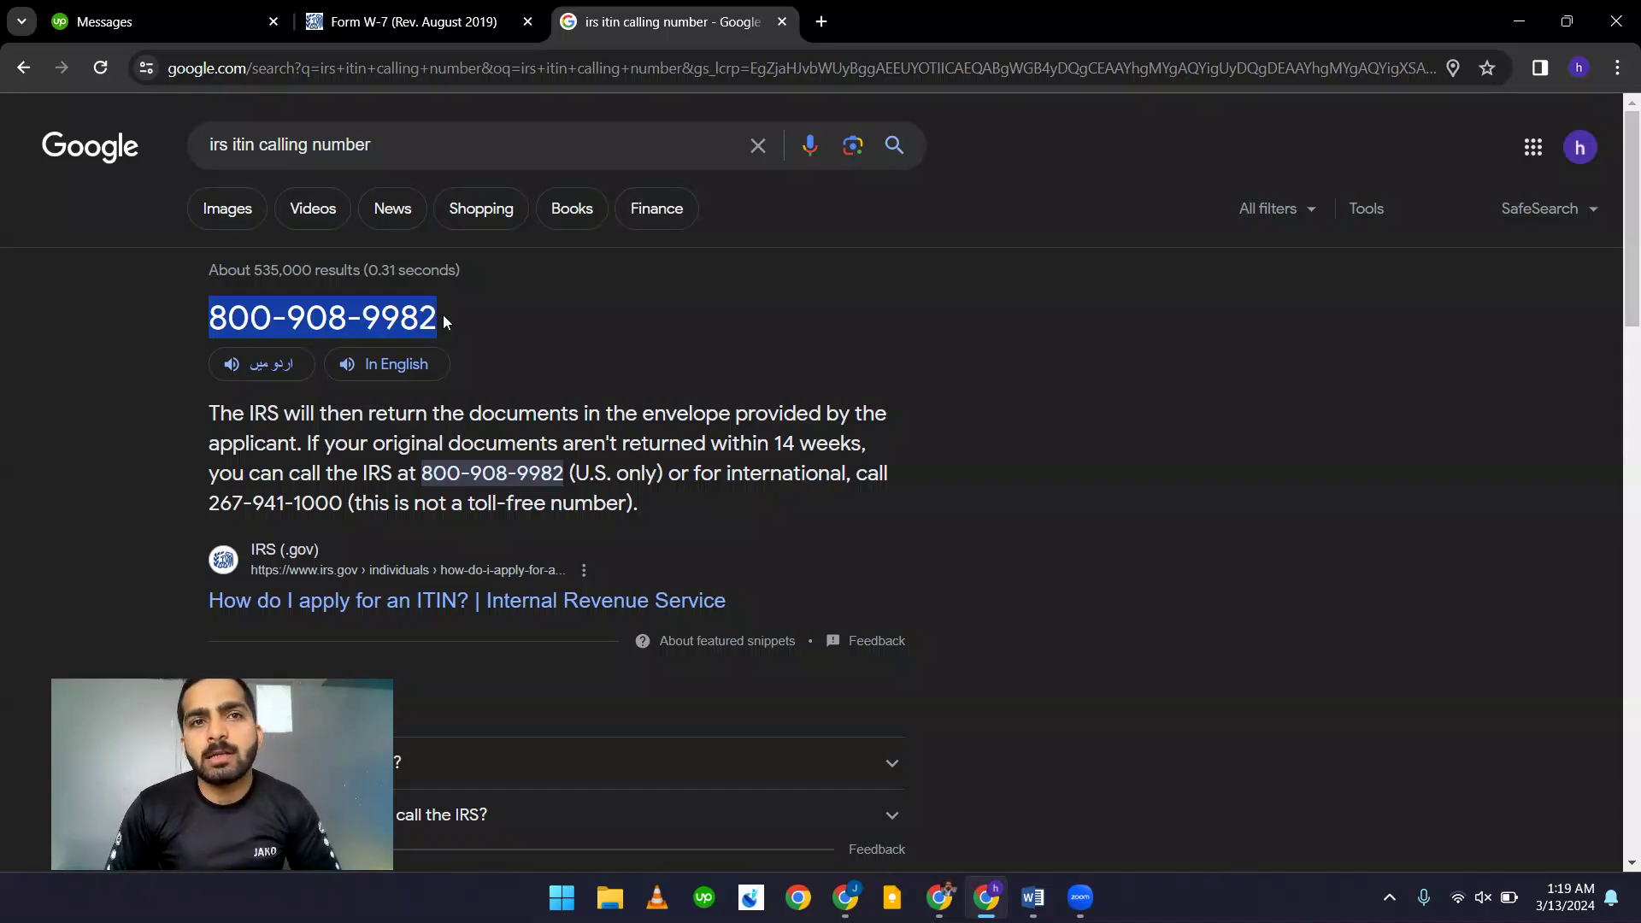
click(411, 21)
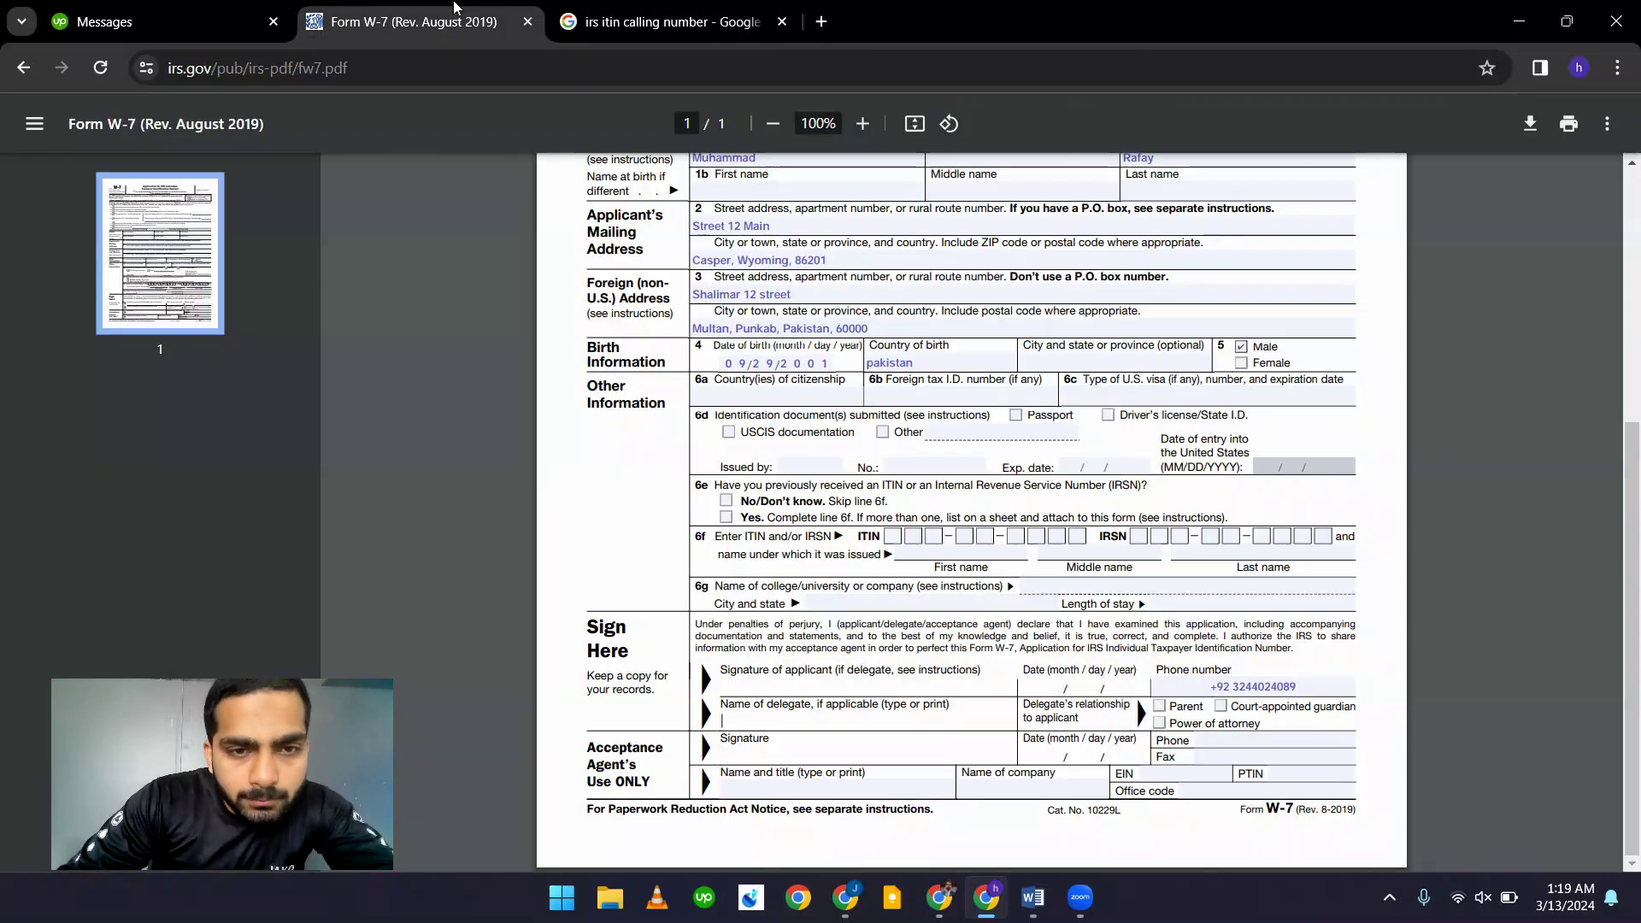
- Tick reason h Other and start typing '1 (a) Partnership Ex' beside it
scroll(up, 3)
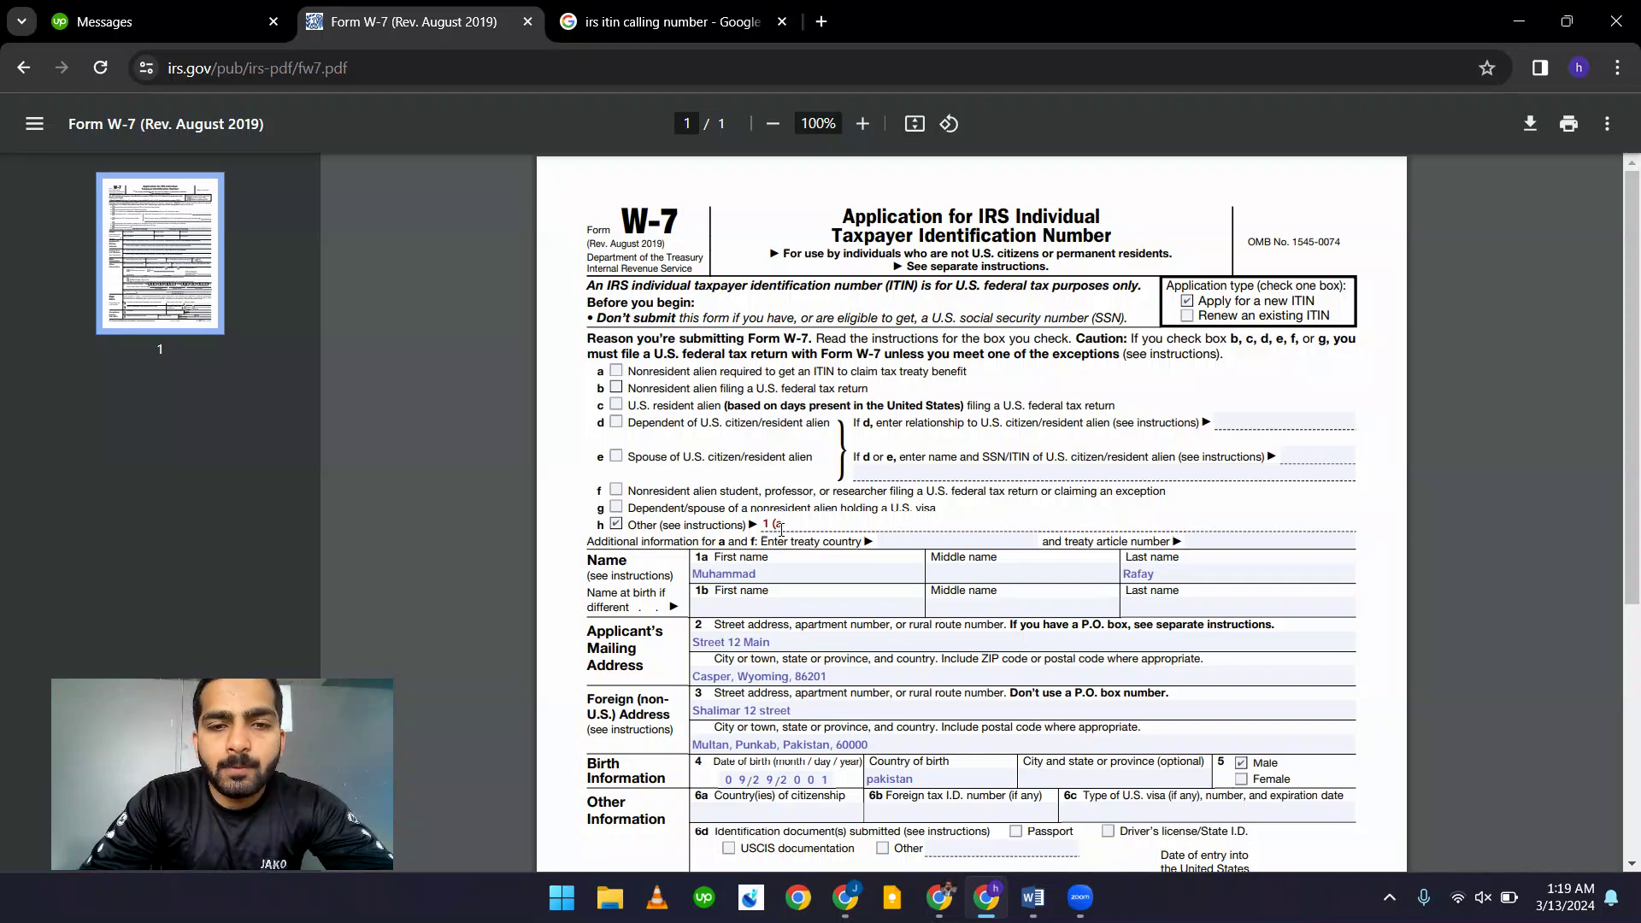
text(Partner)
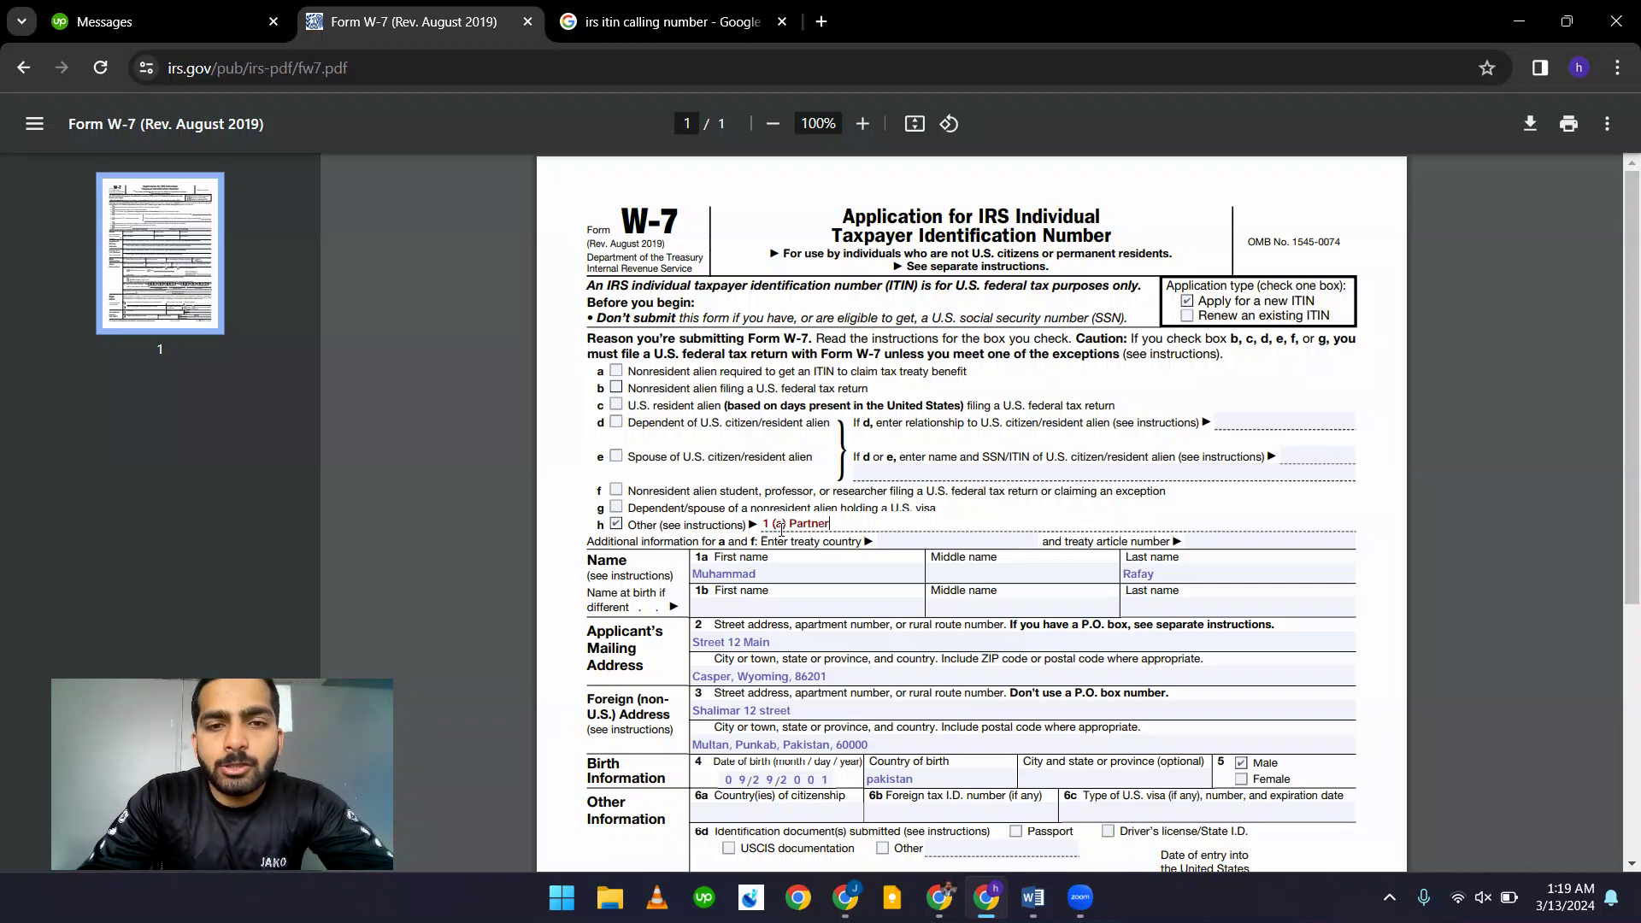
text(ship)
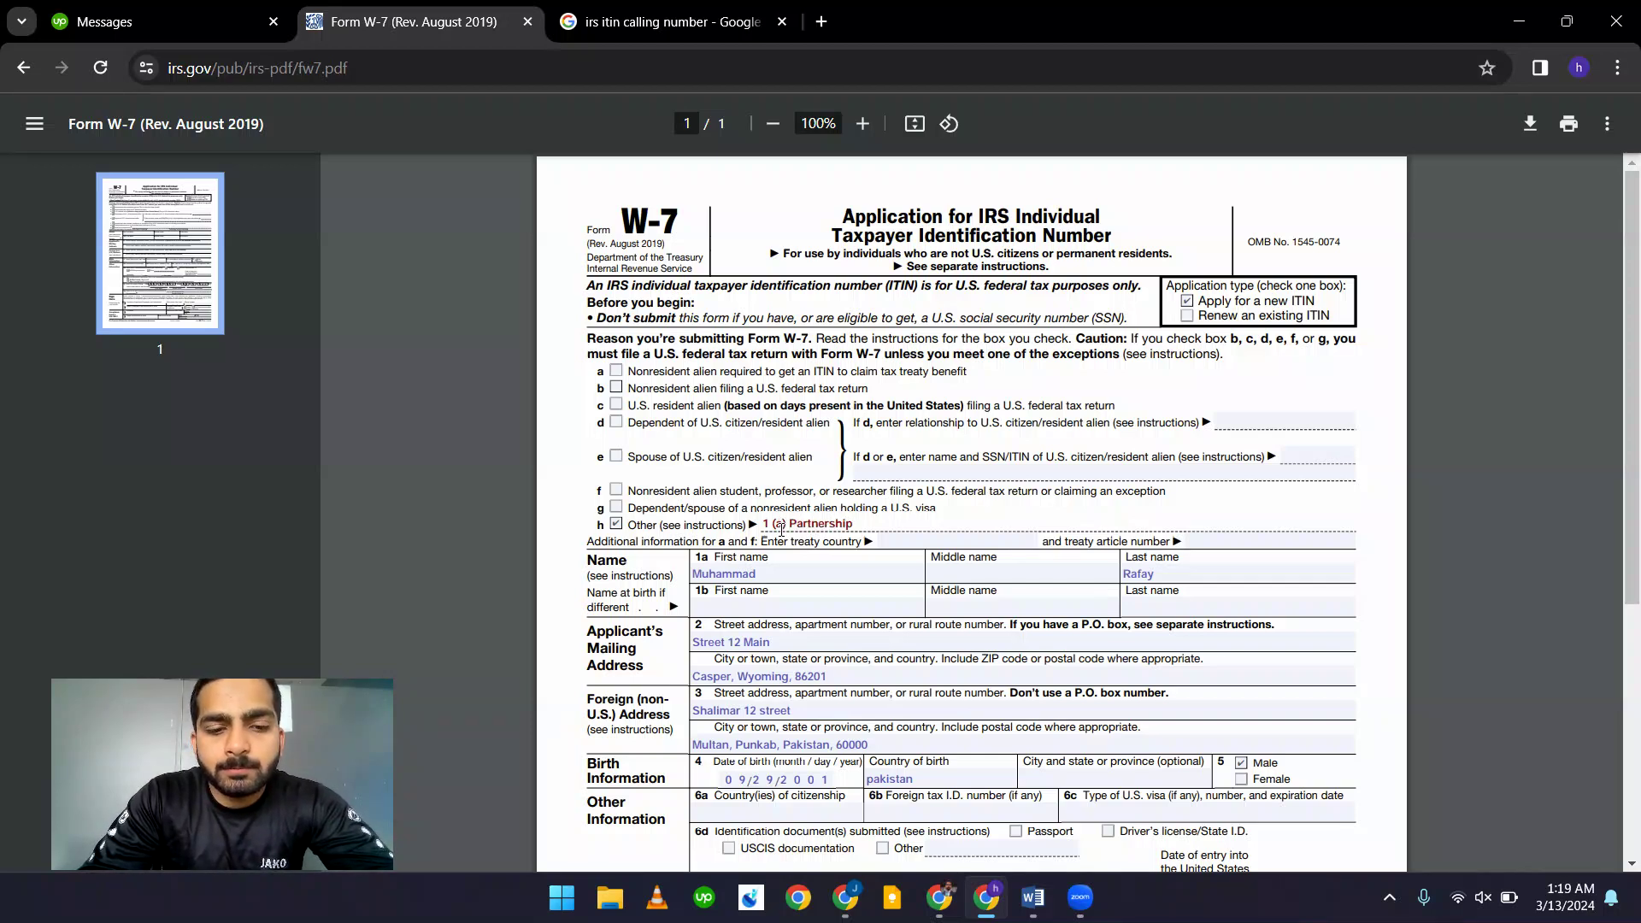
text(Ex)
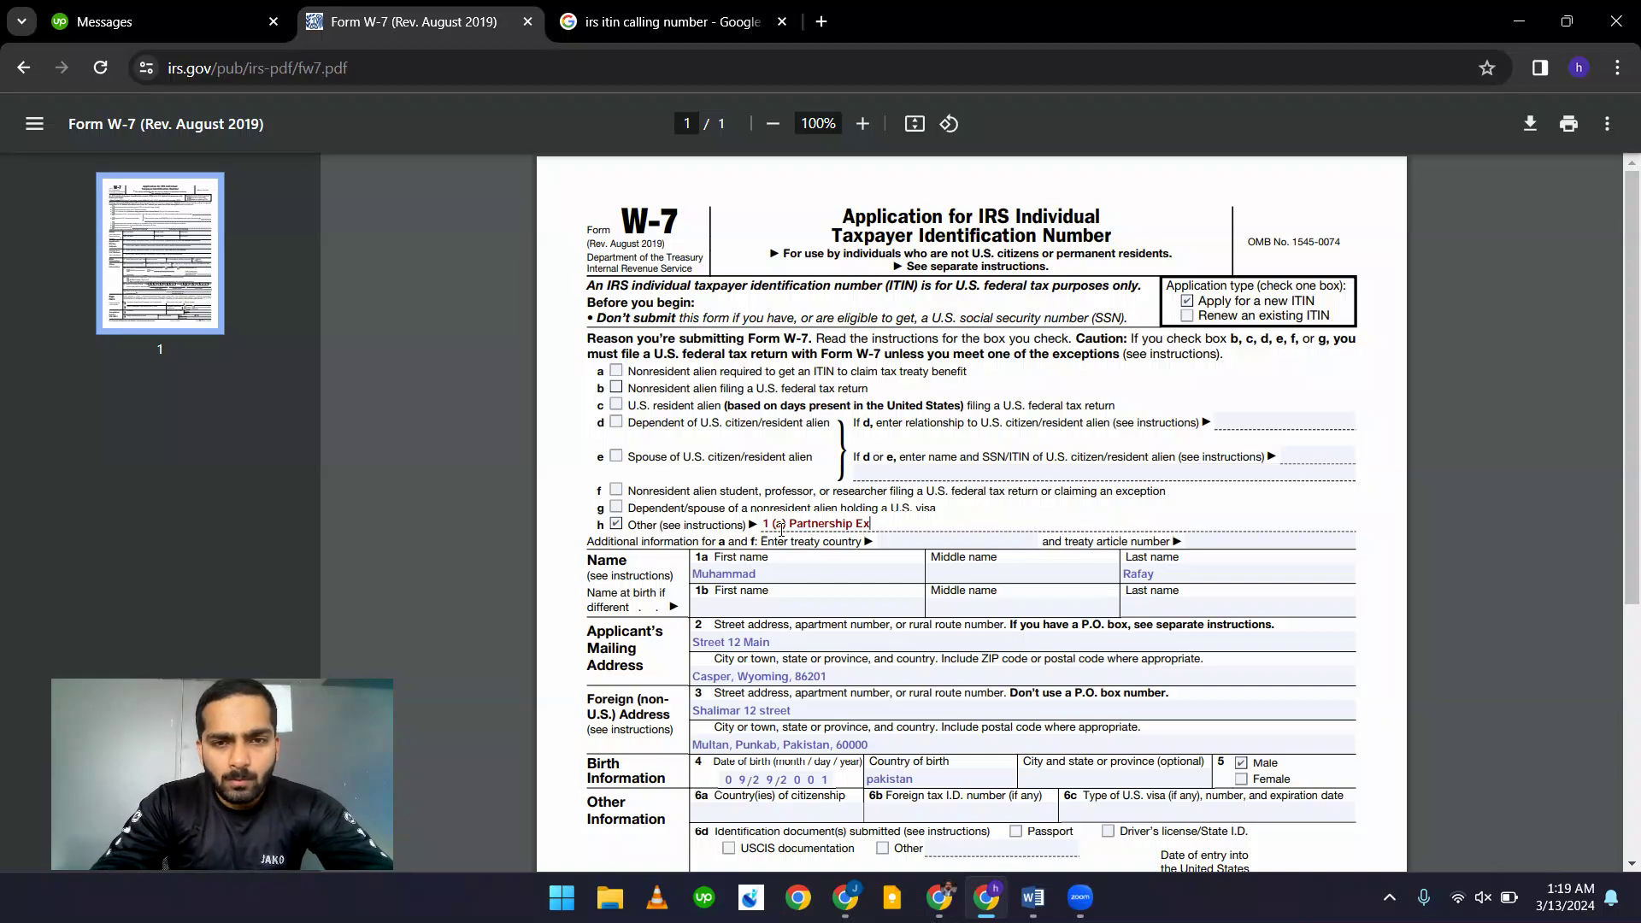